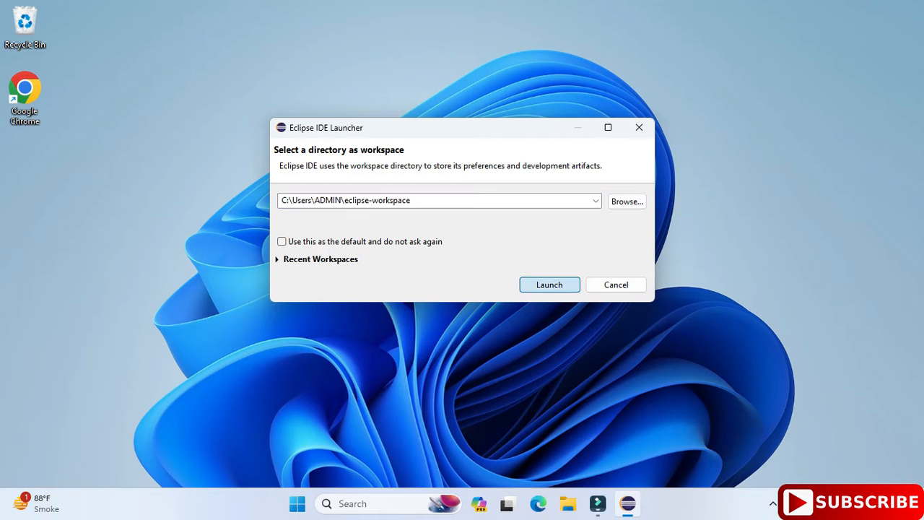
- Launch the workbench on the default eclipse-workspace so HelloDemo is listed
left_click(549, 282)
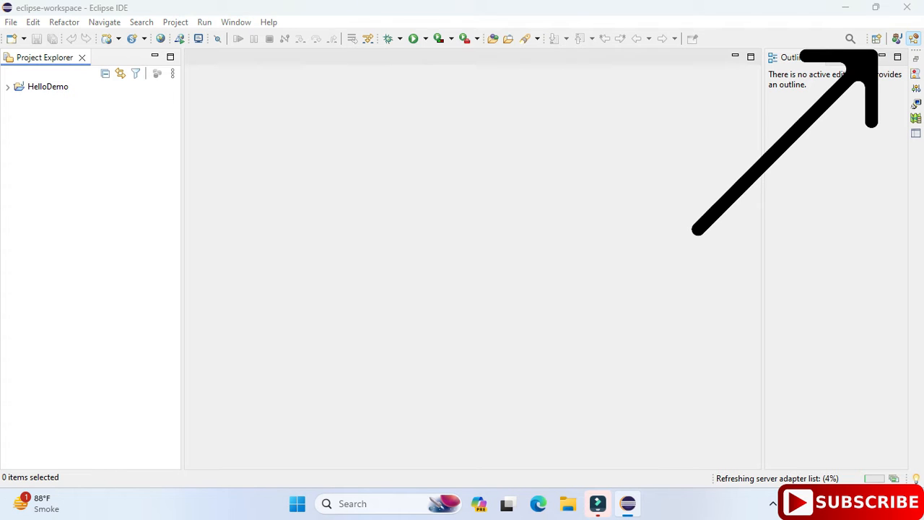
left_click(875, 38)
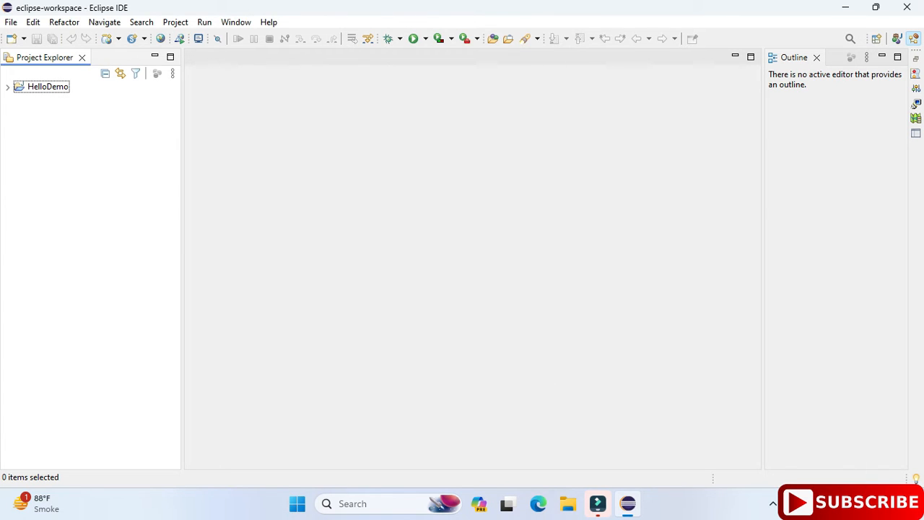
- Show the Servers view via Window > Show View, which reports no servers yet
left_click(235, 21)
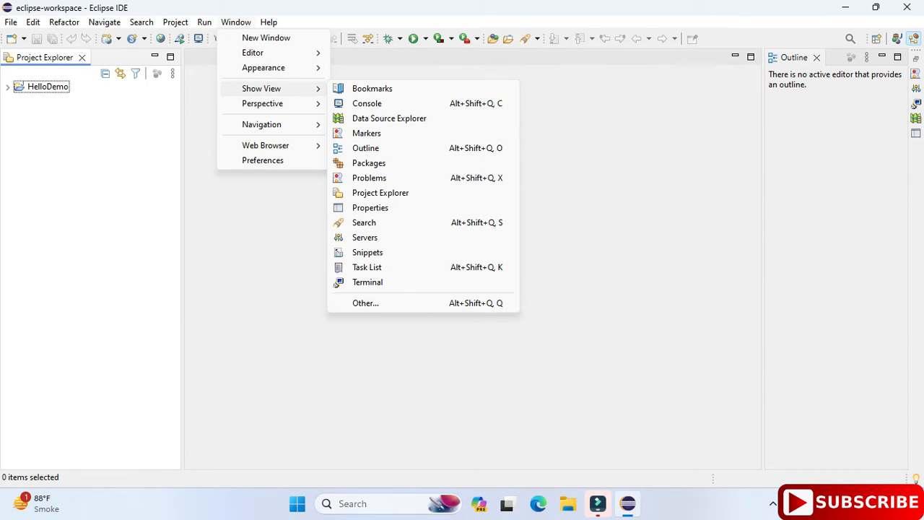
mouse_move(364, 236)
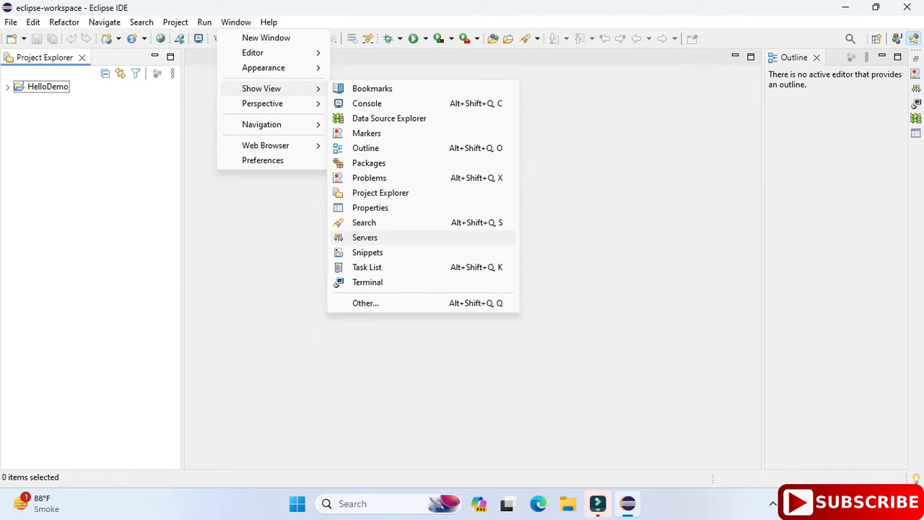
left_click(364, 237)
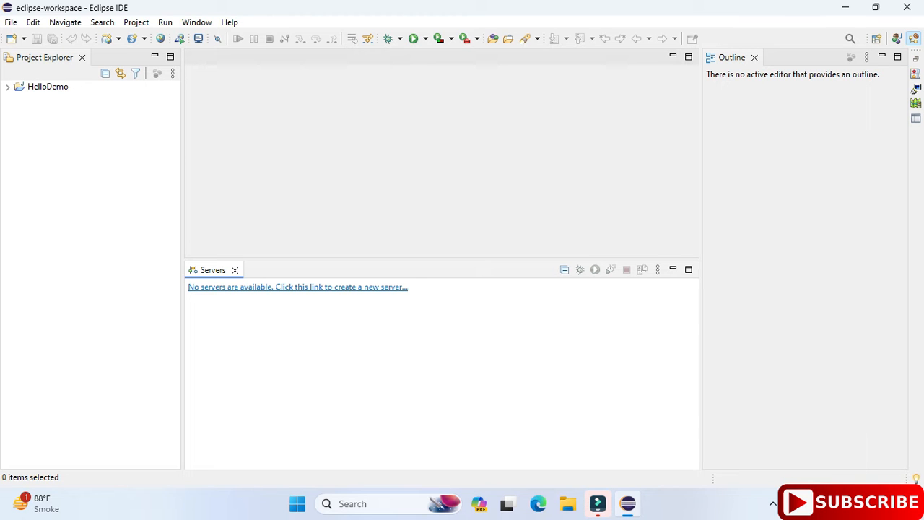
- Define a new server of type Apache Tomcat v10.1 and proceed to its installation settings
left_click(297, 286)
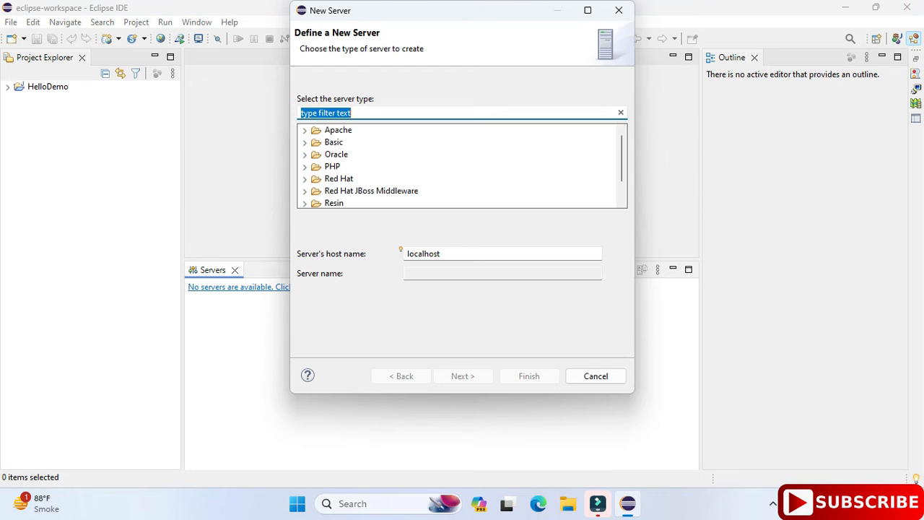
scroll("down", 3)
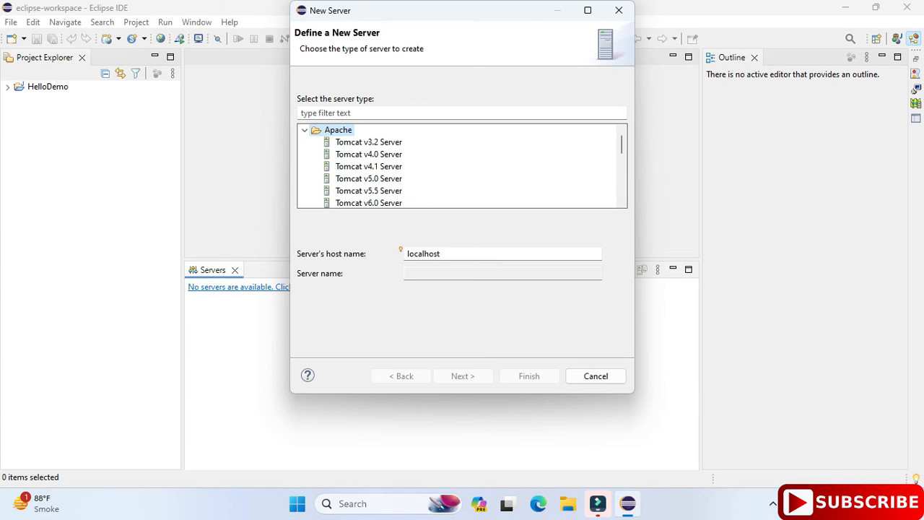
left_click(368, 141)
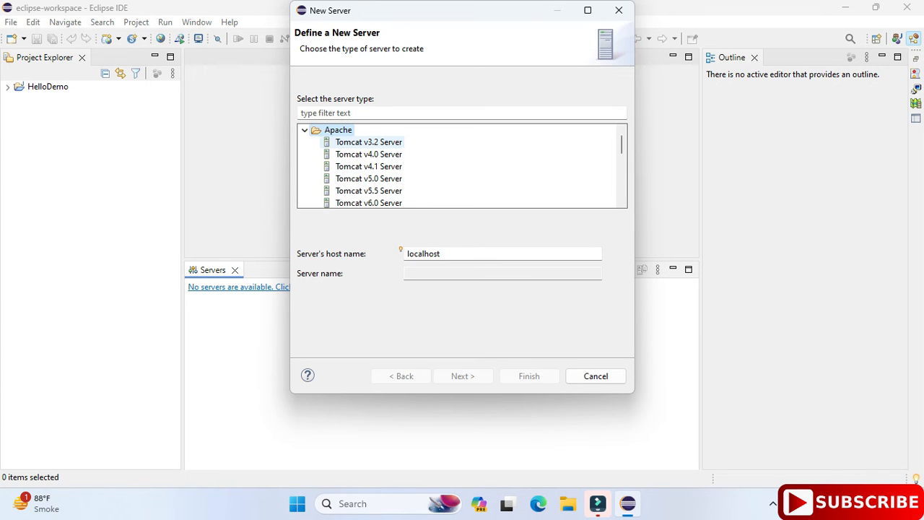
left_click(368, 153)
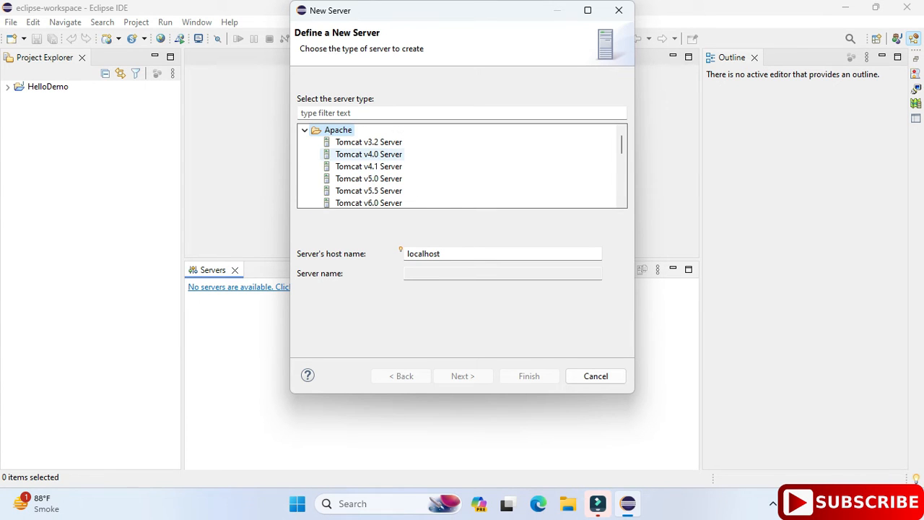
left_click(369, 166)
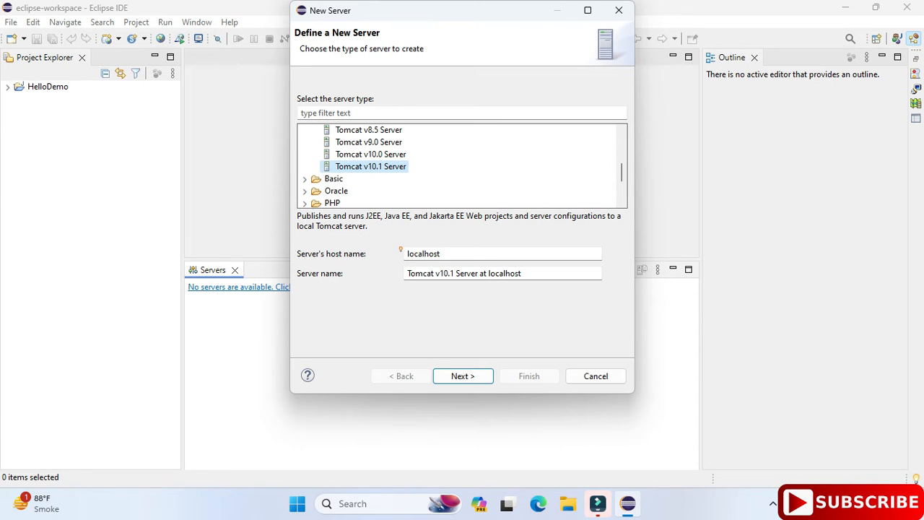
left_click(502, 255)
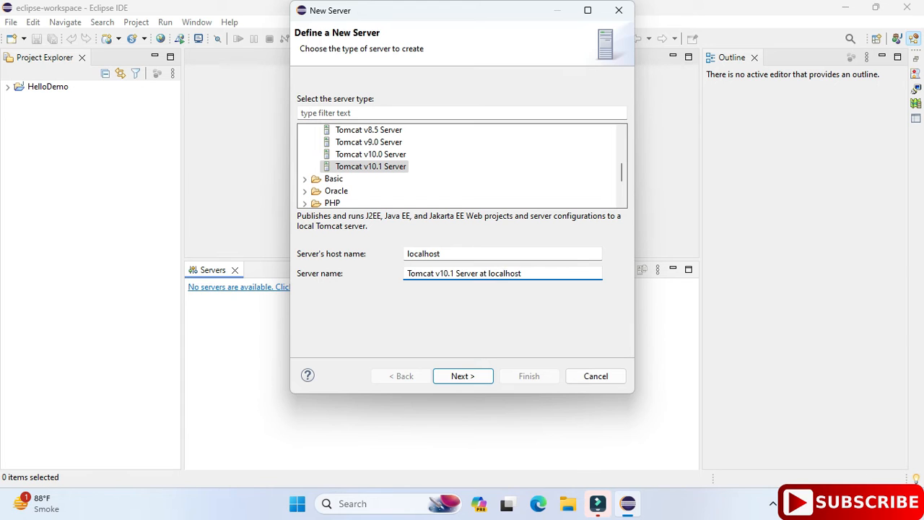
left_click(462, 376)
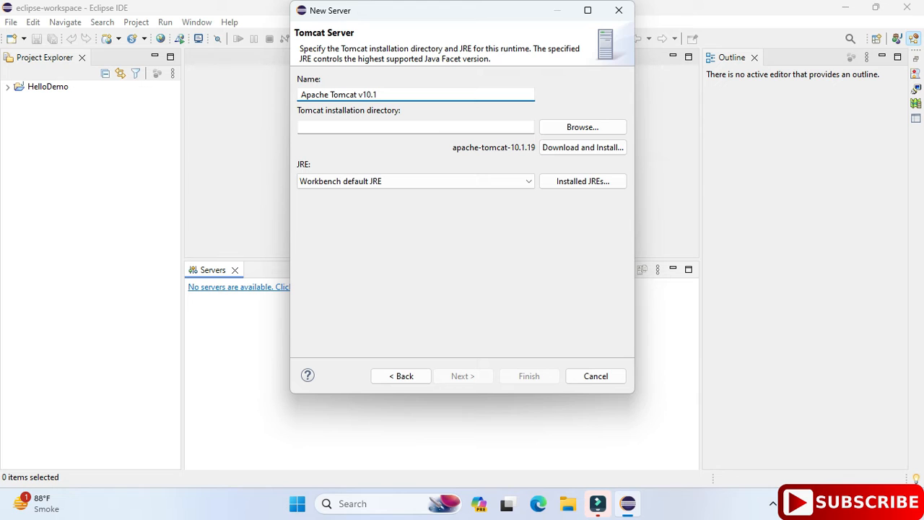
left_click(303, 95)
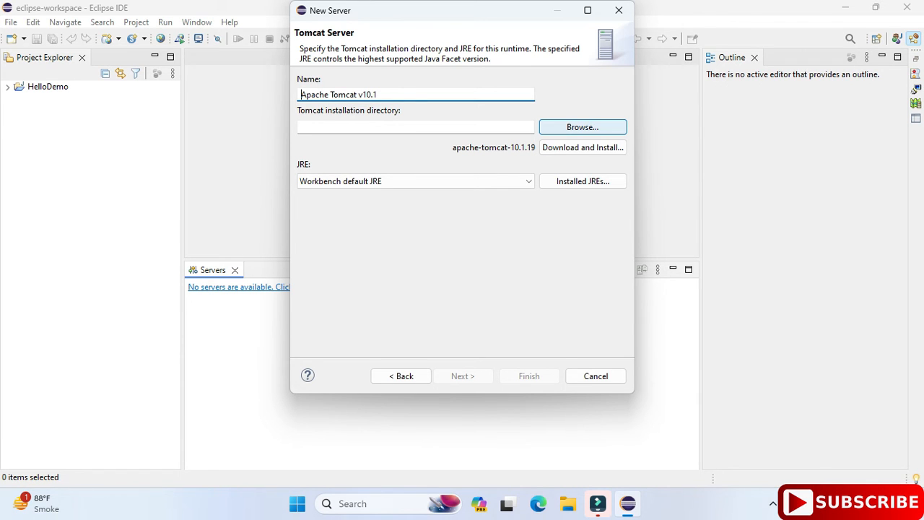
- Browse to C:\Program Files\Apache Software Foundation and choose the Tomcat 10.1 folder
left_click(582, 128)
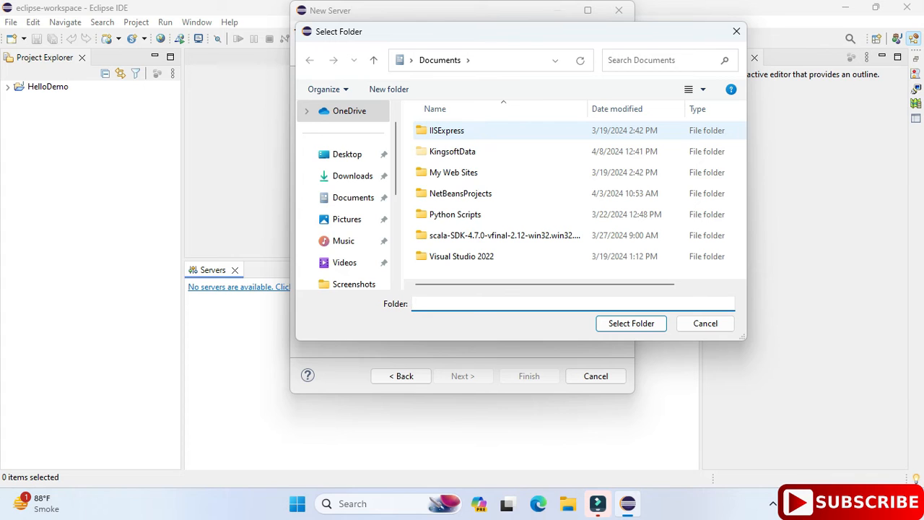
scroll("down", 3)
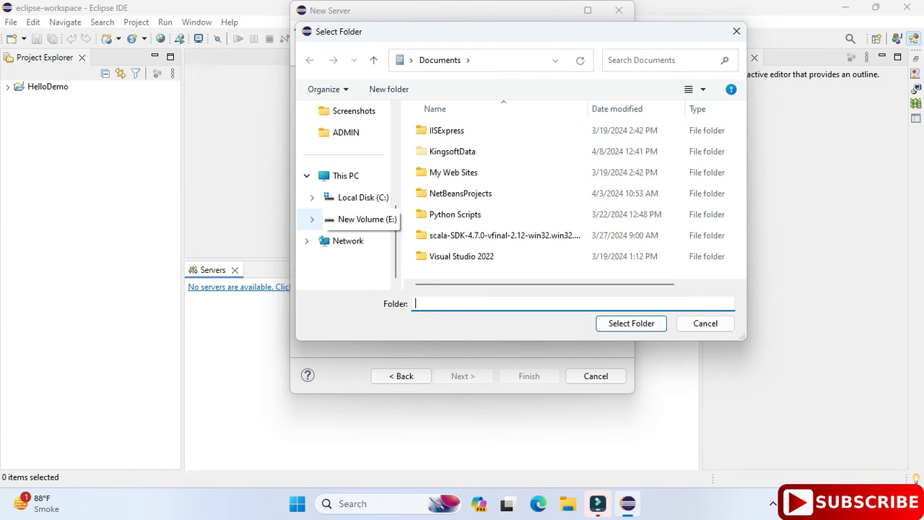
left_click(363, 196)
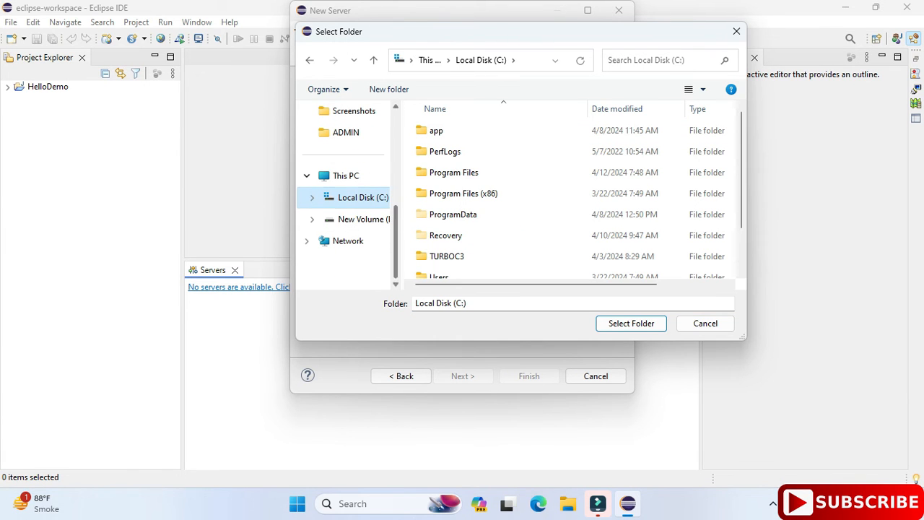
double_click(453, 171)
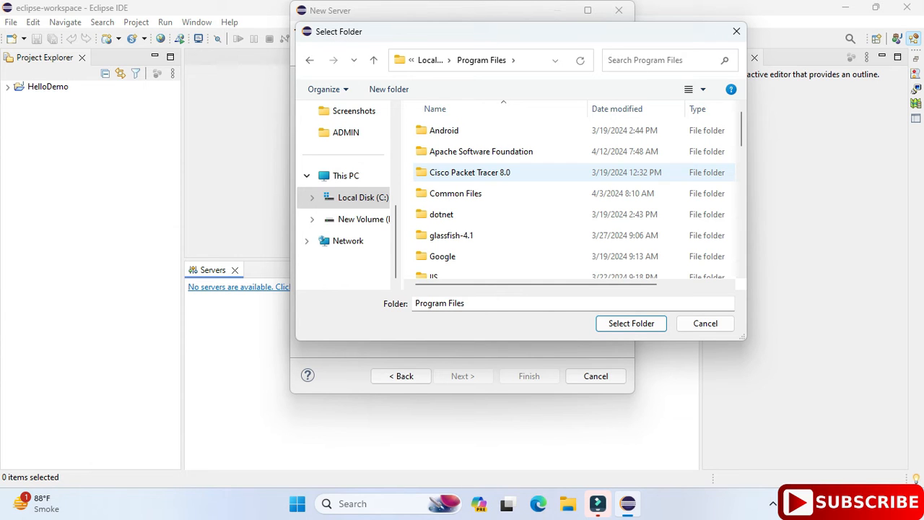
mouse_move(480, 151)
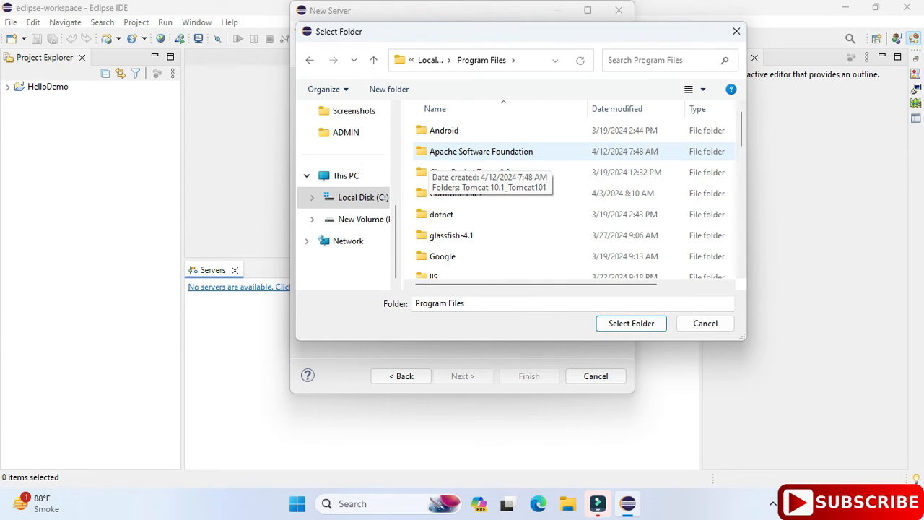
double_click(481, 152)
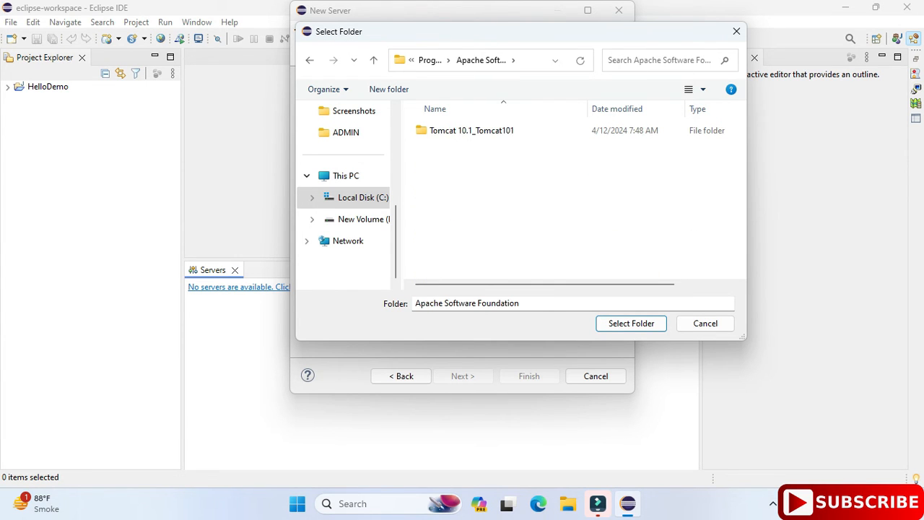
left_click(471, 130)
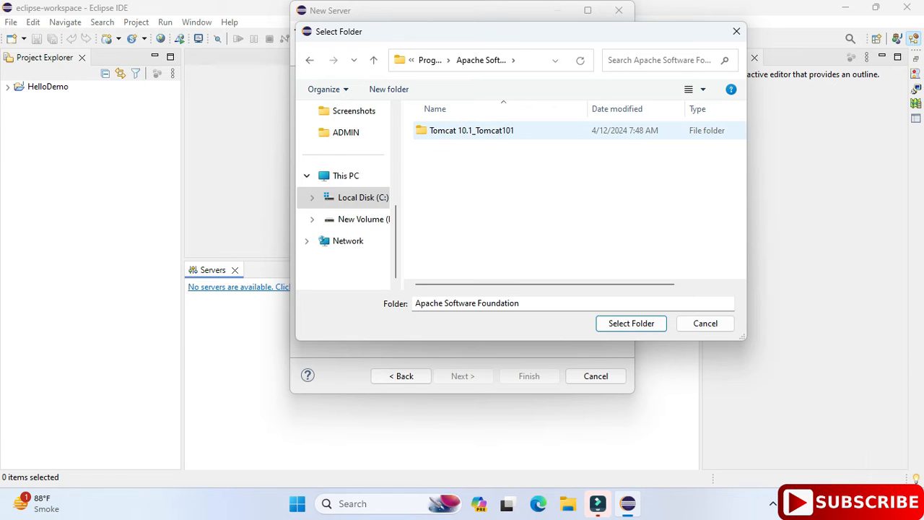
left_click(470, 130)
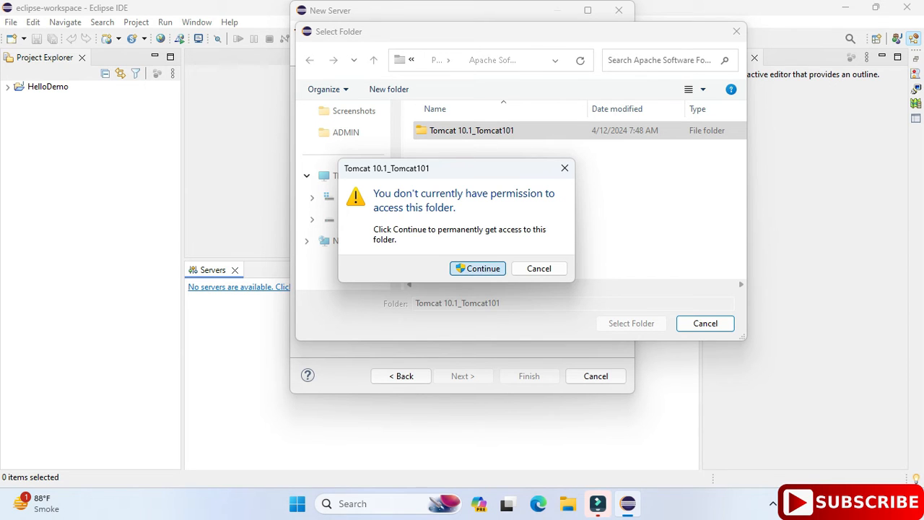
- Grant access to the protected folder and set Tomcat 10.1 as the installation directory
left_click(476, 267)
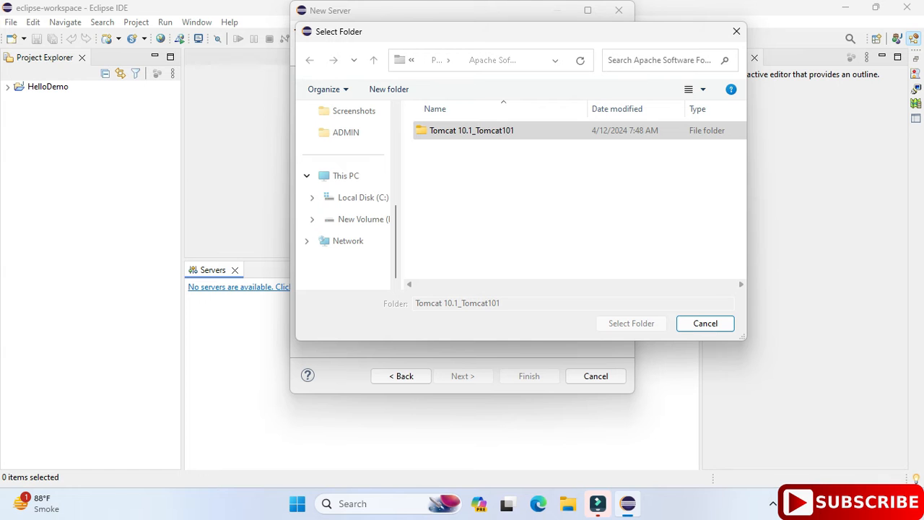
double_click(471, 130)
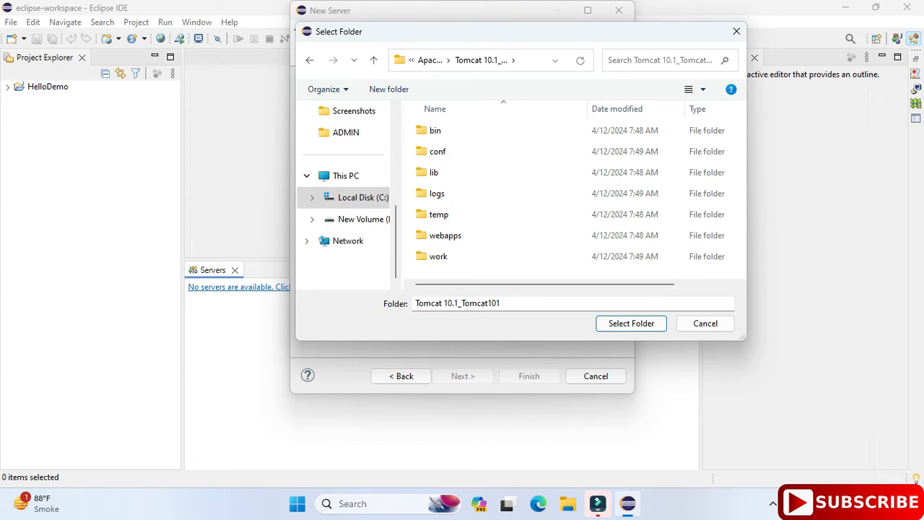
left_click(630, 323)
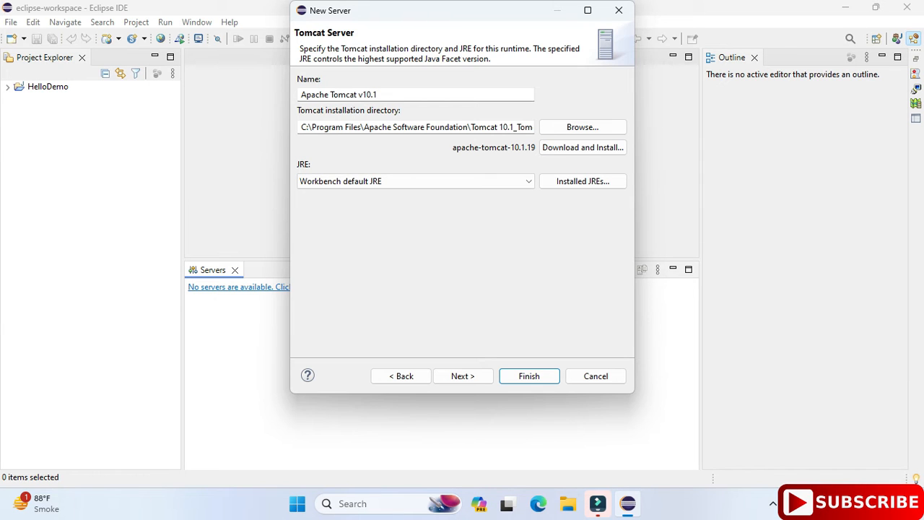
- Finish creating the Tomcat v10.1 server so it appears at localhost in the Servers view
left_click(415, 182)
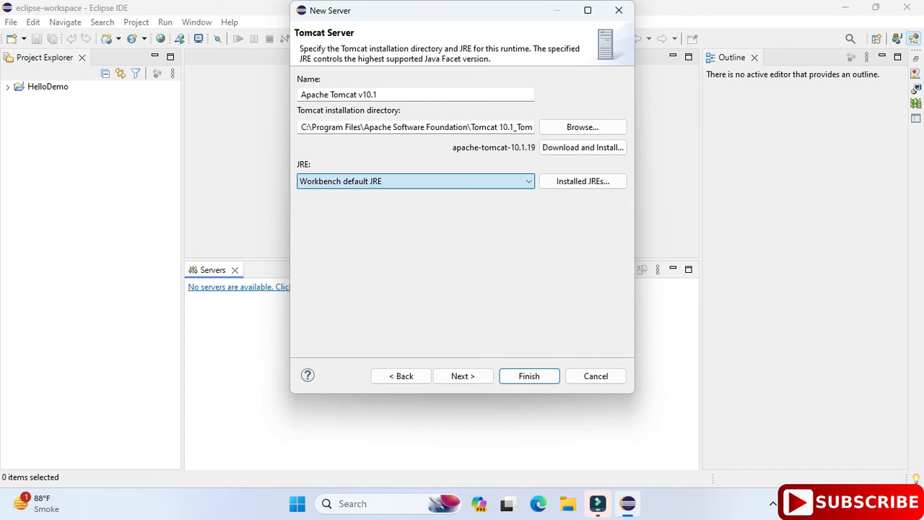
mouse_move(416, 182)
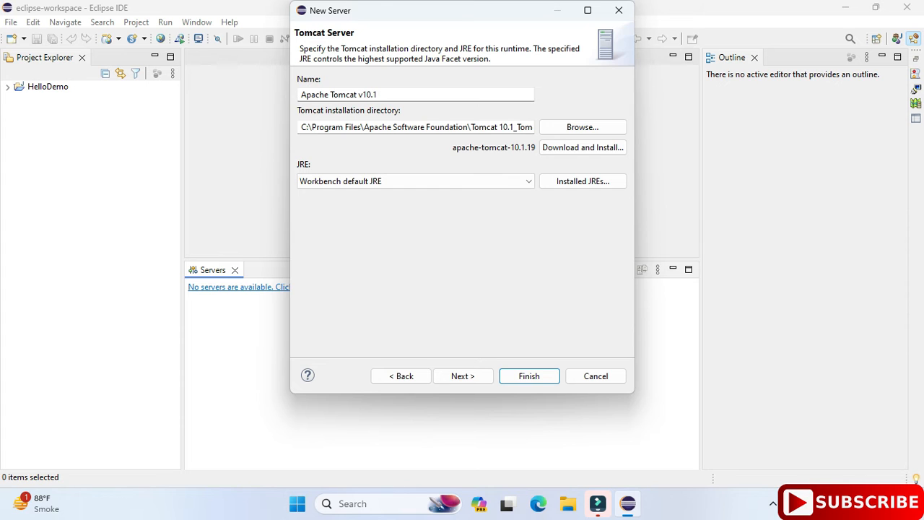
left_click(528, 376)
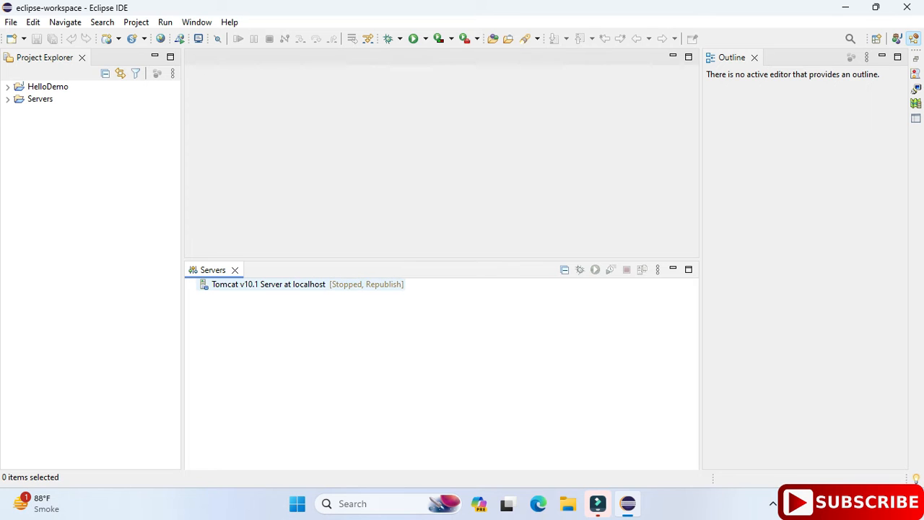
left_click(268, 283)
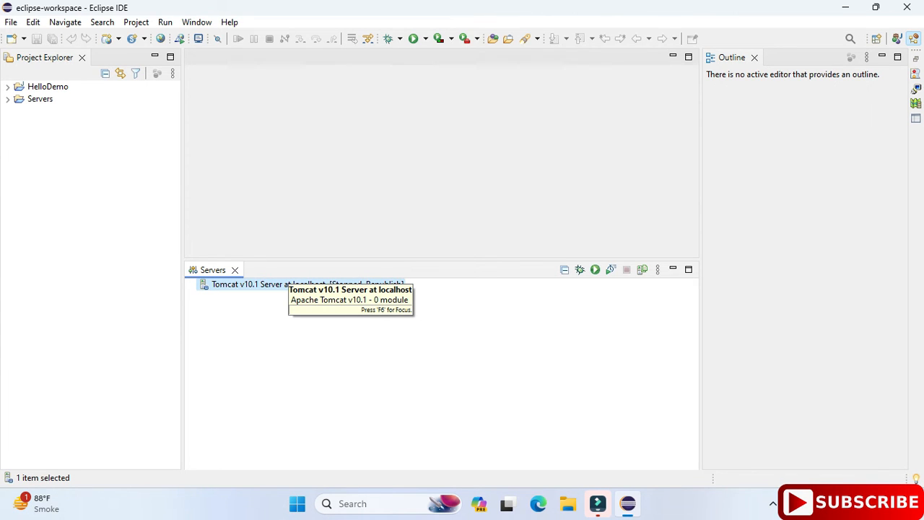
- Attempt to start the Tomcat server and acknowledge the invalid ports error
right_click(248, 283)
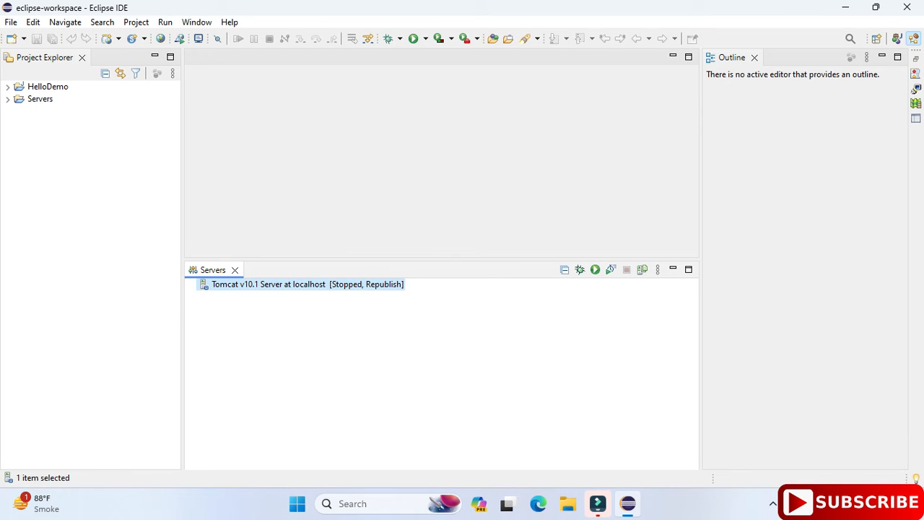
left_click(595, 270)
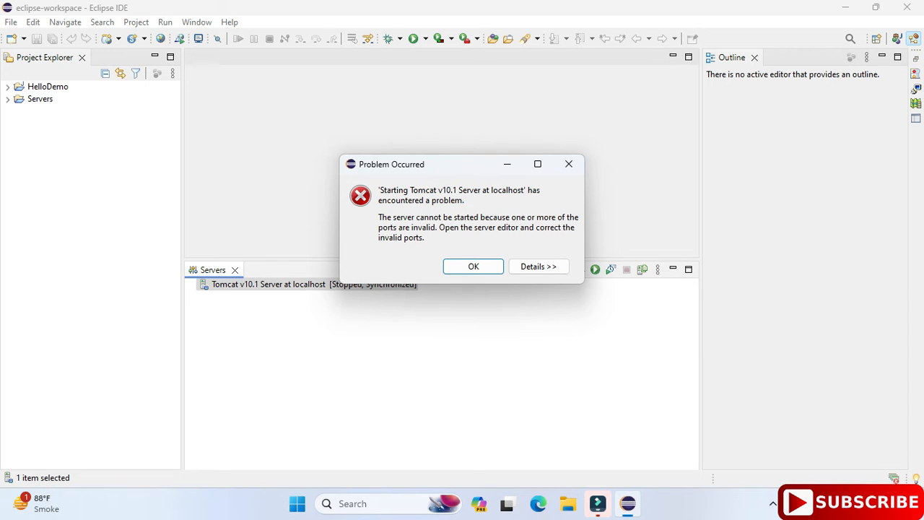
left_click(474, 266)
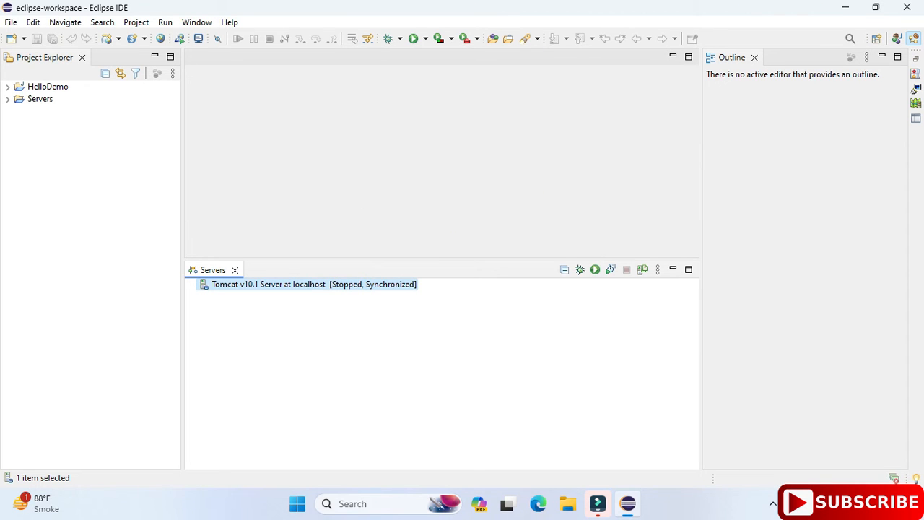
- In the server editor set the Tomcat admin port to 8081 and HTTP/1.1 port to 8082, then save
double_click(268, 283)
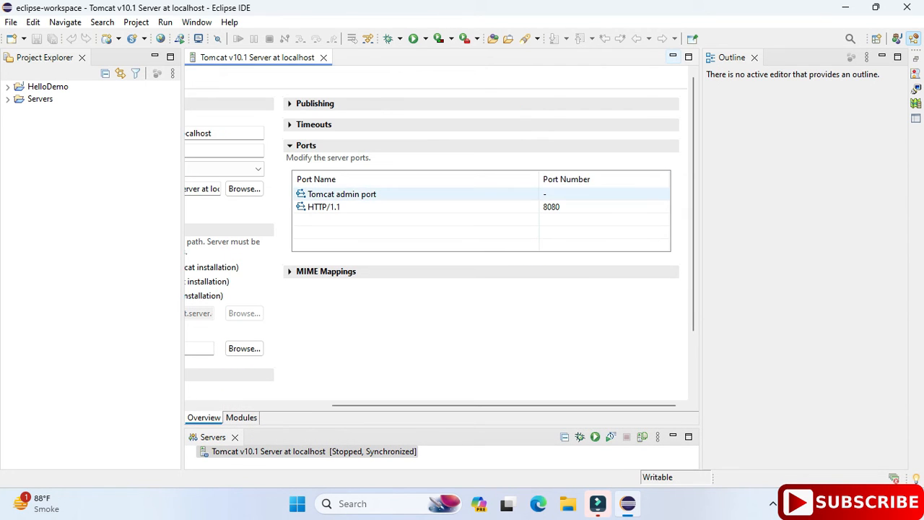
type("8081")
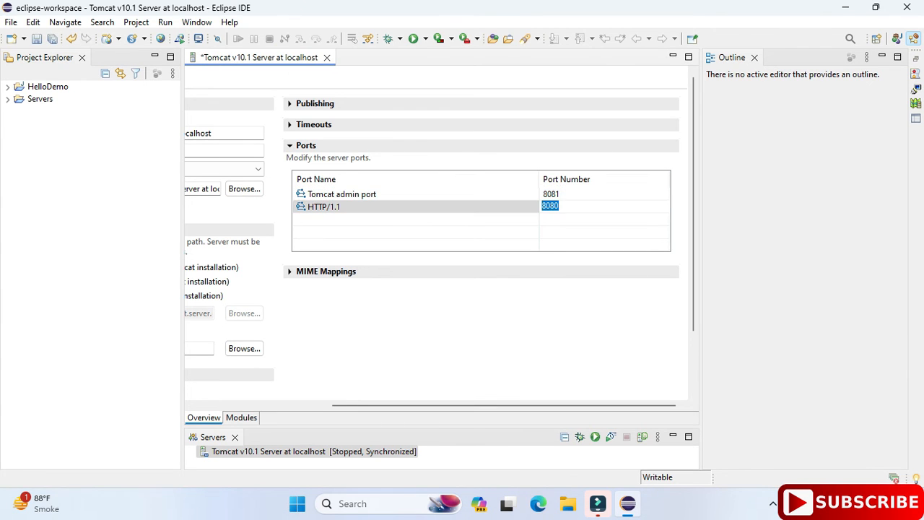
type("8082")
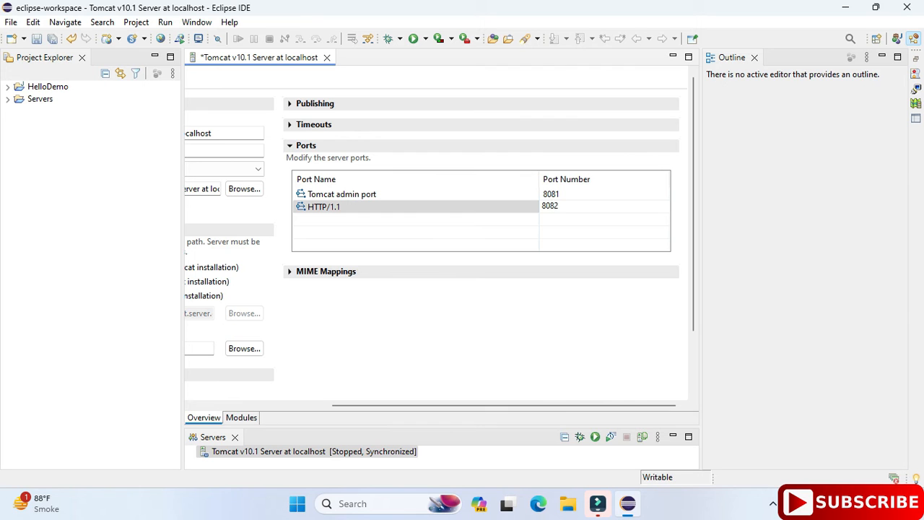
mouse_move(326, 58)
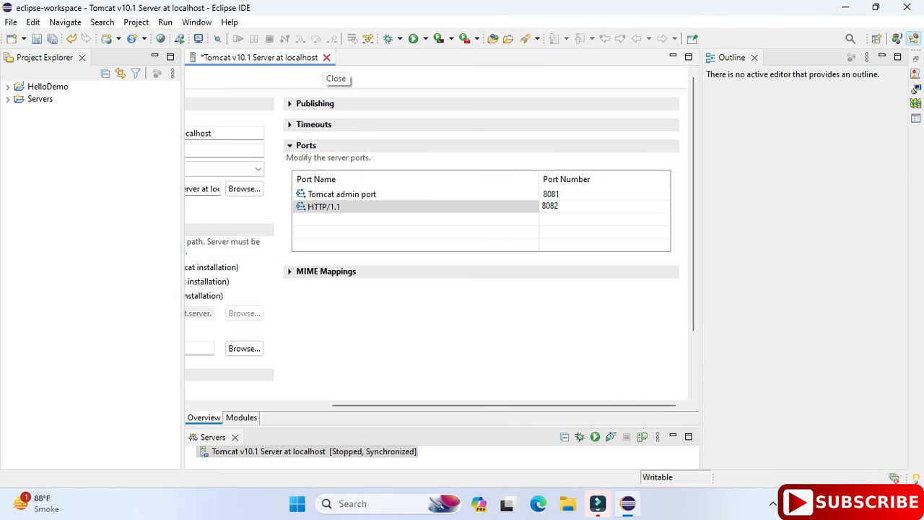
left_click(335, 78)
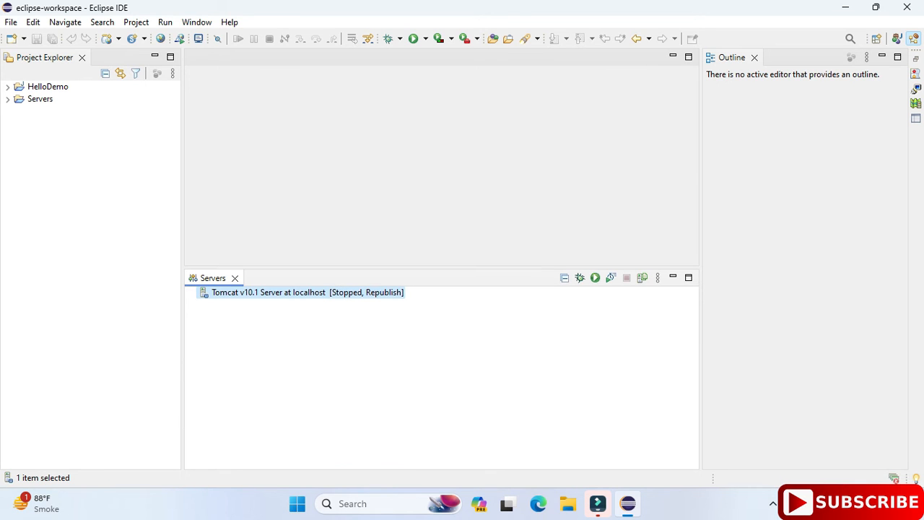
- Start the Tomcat server and allow Java through the Windows firewall
left_click(594, 277)
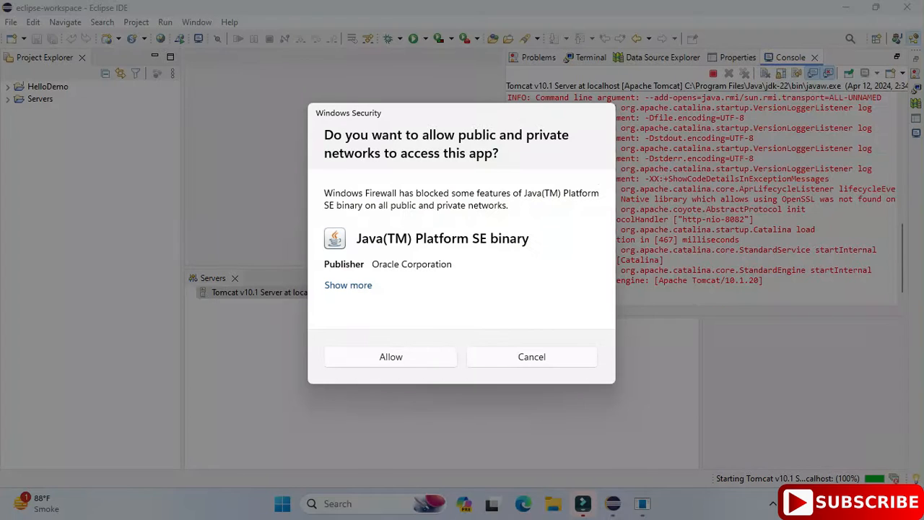
left_click(390, 357)
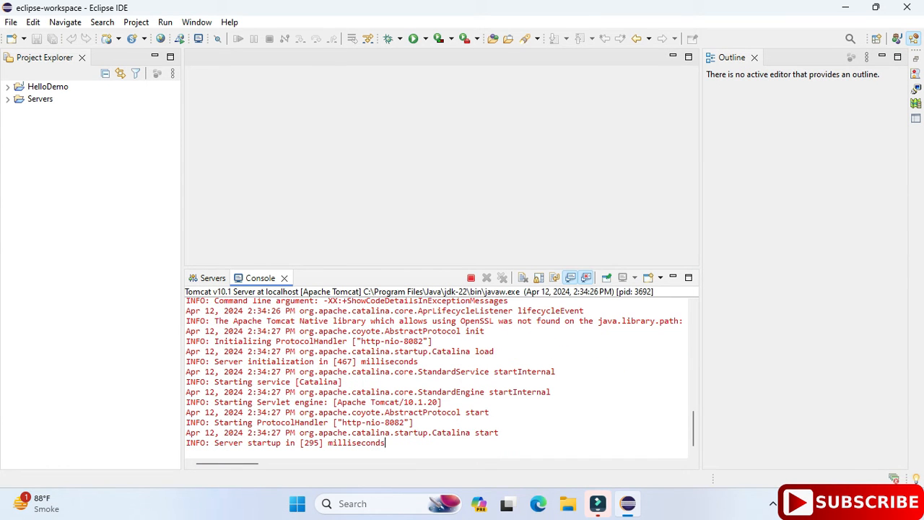
left_click(212, 277)
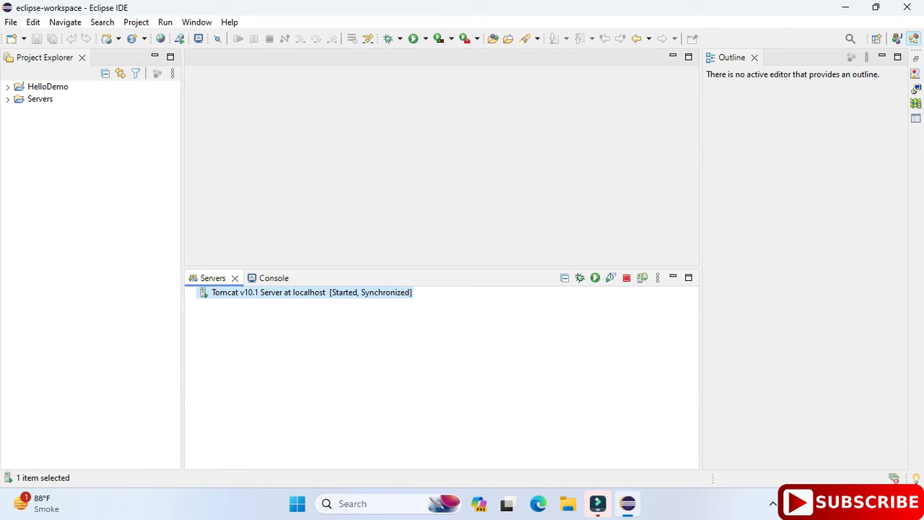
- Begin a new Dynamic Web Project from the File menu, retrying after dismissing the perspective chooser
left_click(12, 22)
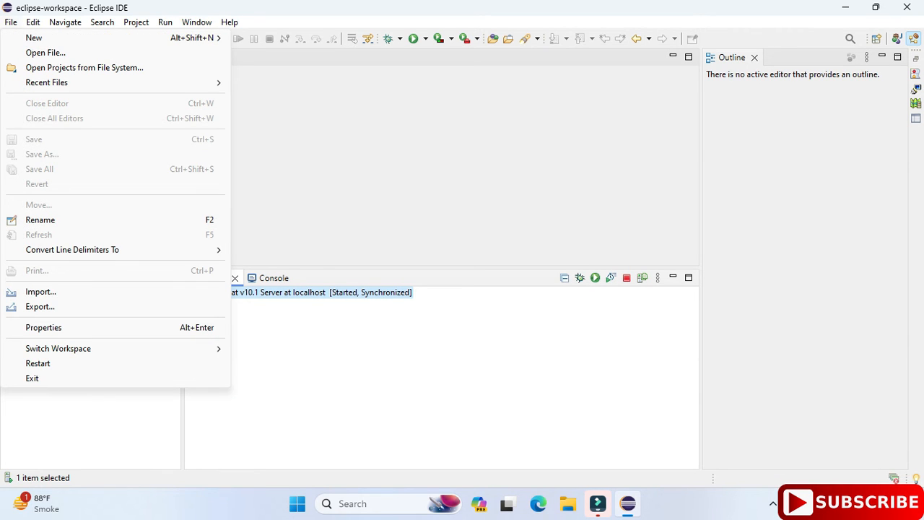
mouse_move(46, 52)
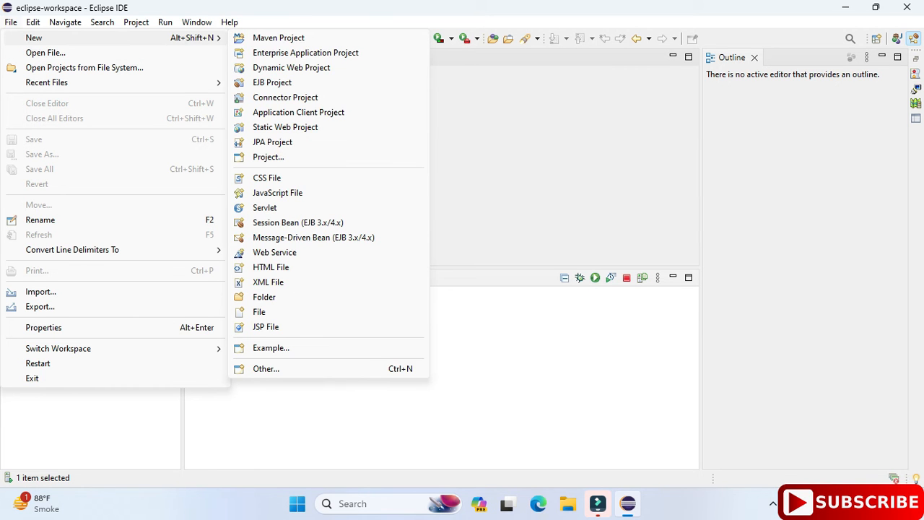
left_click(291, 68)
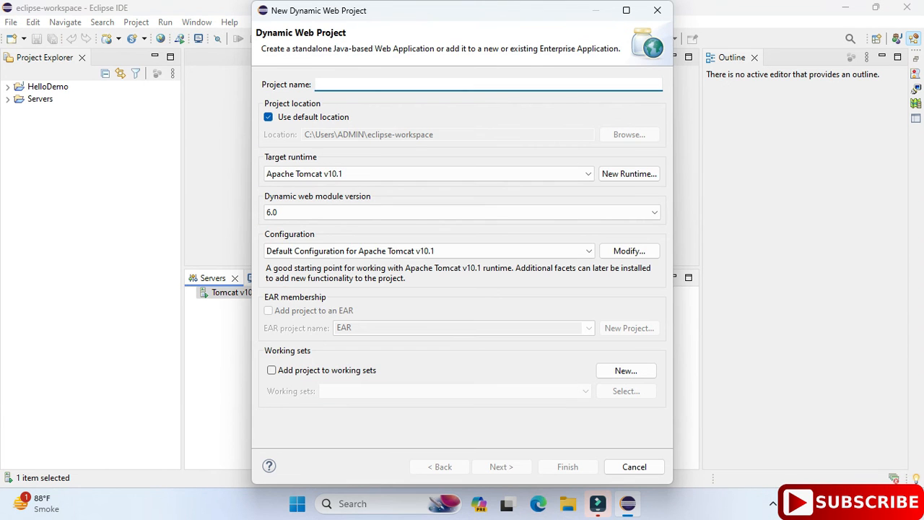
left_click(462, 84)
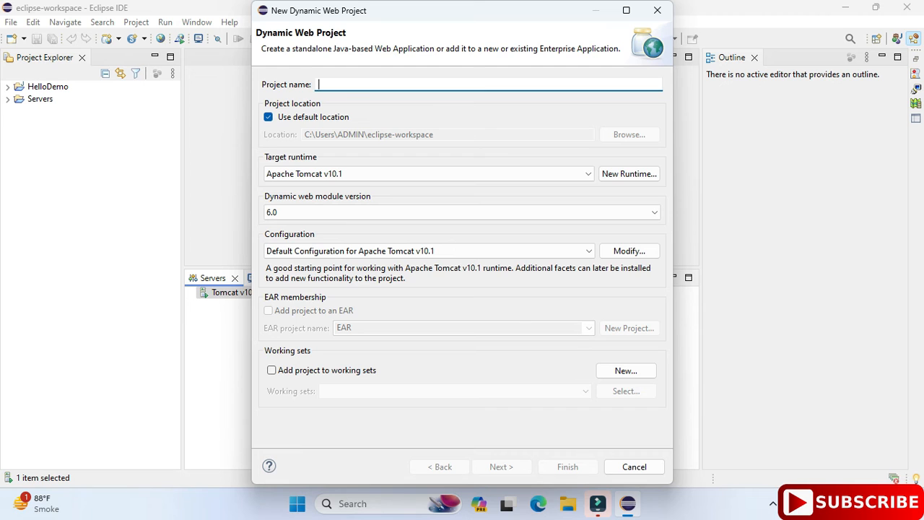
left_click(632, 466)
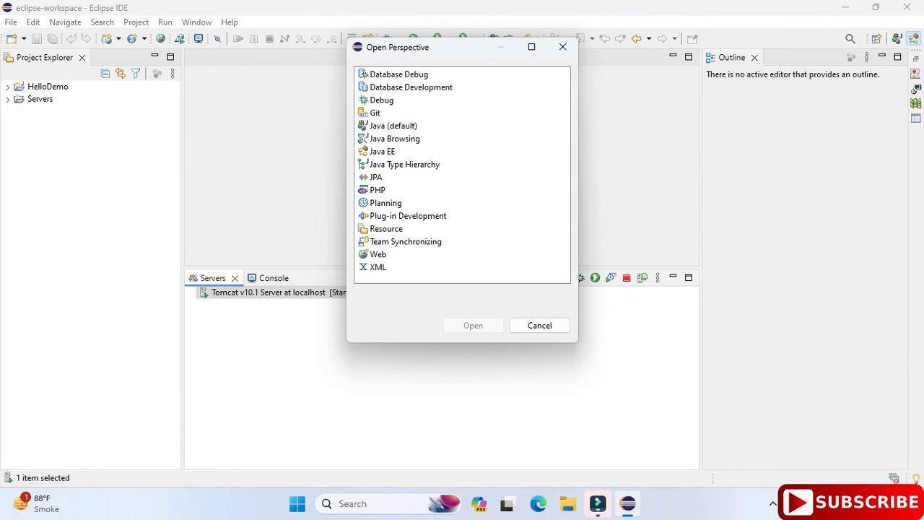
left_click(540, 324)
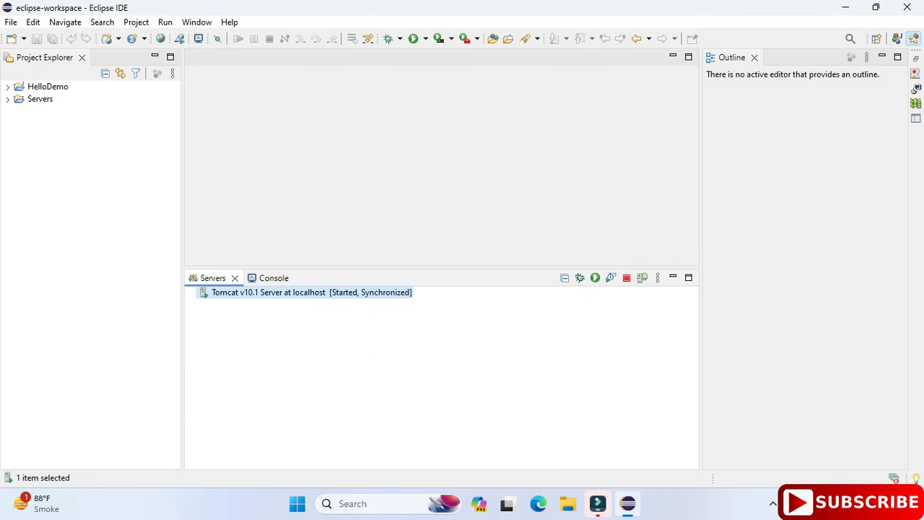
left_click(12, 21)
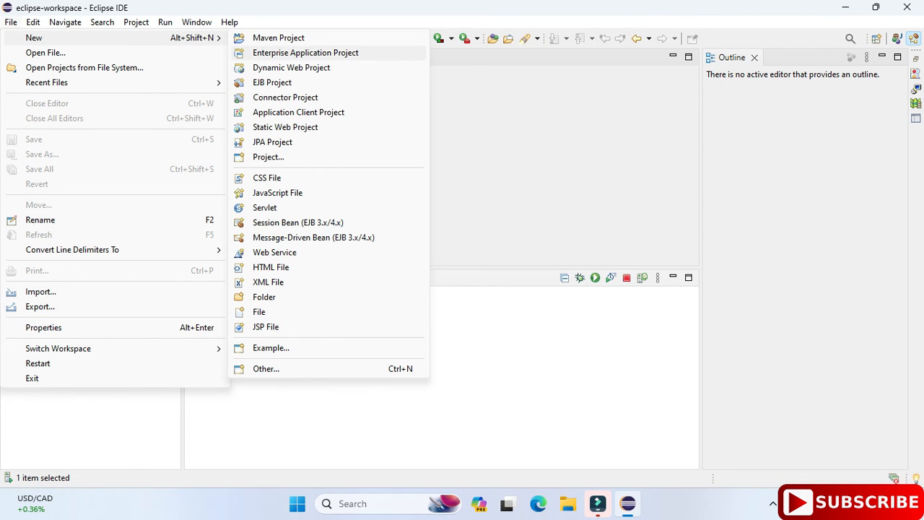
left_click(291, 68)
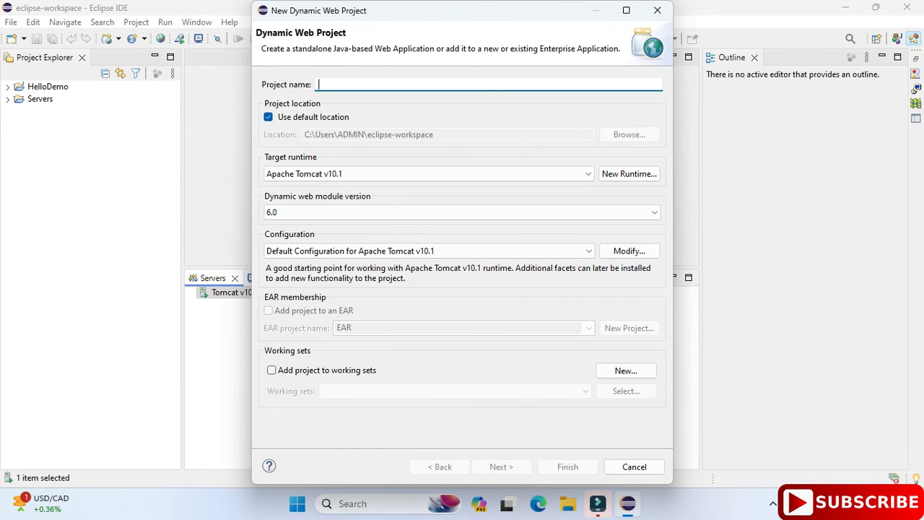
- Name the project FirstWeb and choose Apache Tomcat v10.1 as its target runtime
type("Fi")
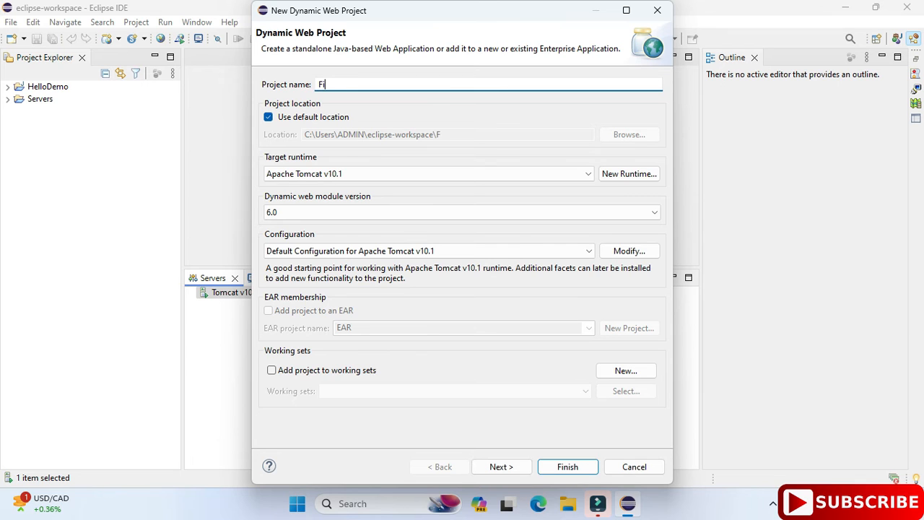
type("rst")
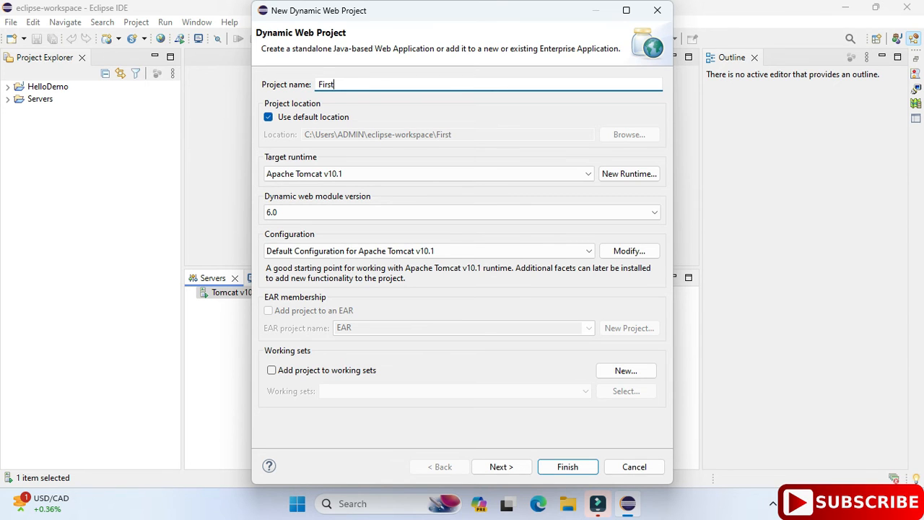
type("W")
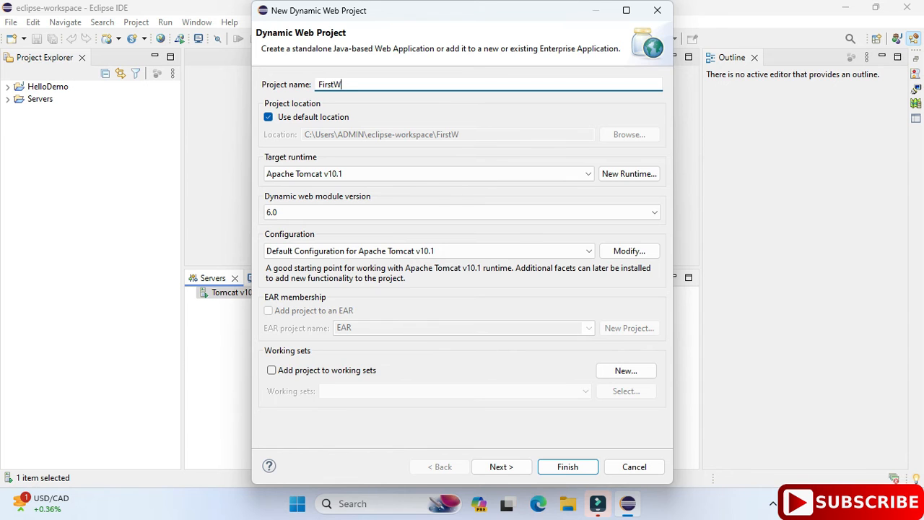
type("eb")
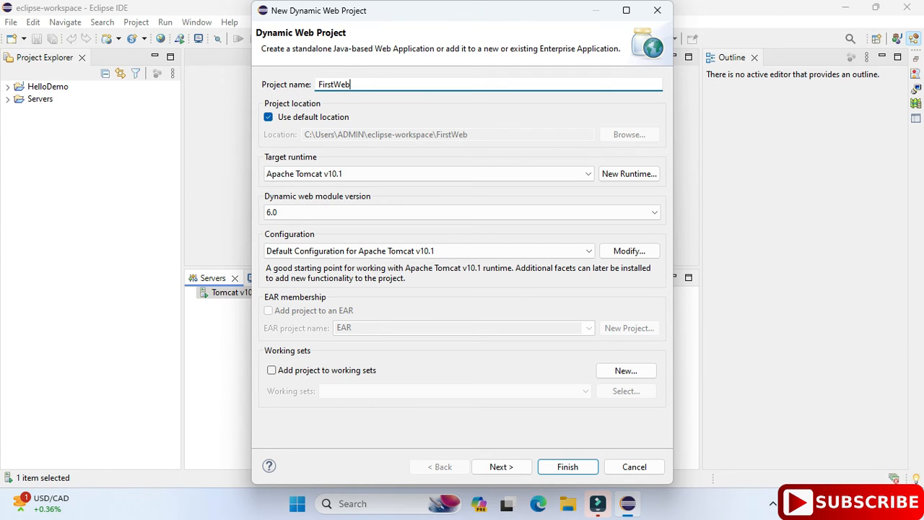
left_click(584, 173)
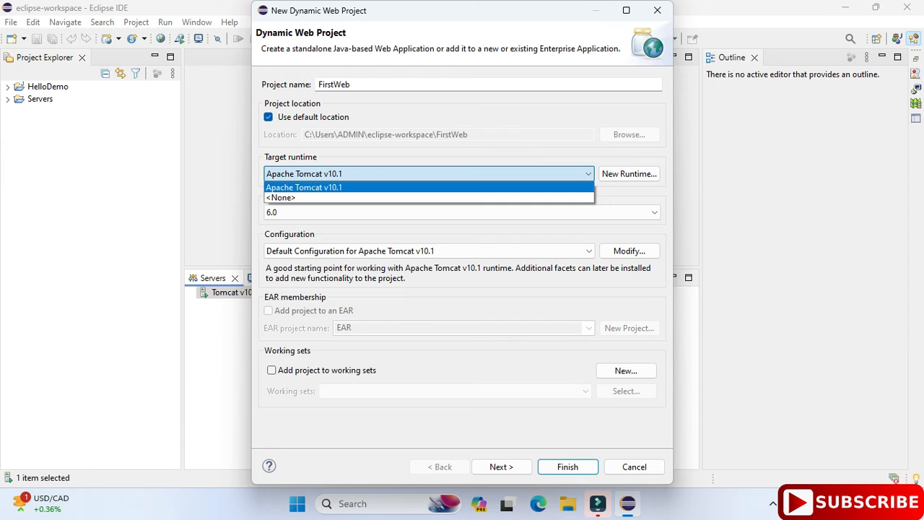
left_click(303, 188)
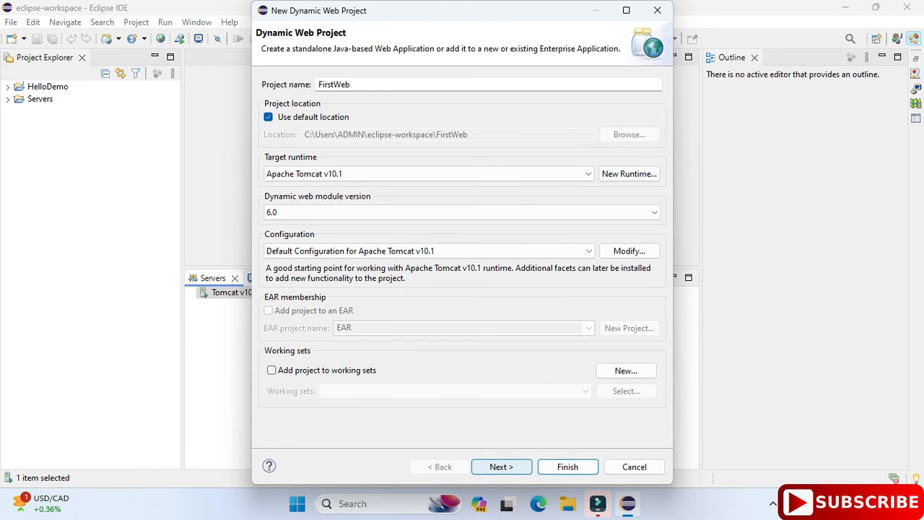
- Step through the wizard with a web.xml deployment descriptor and finish creating FirstWeb
left_click(501, 466)
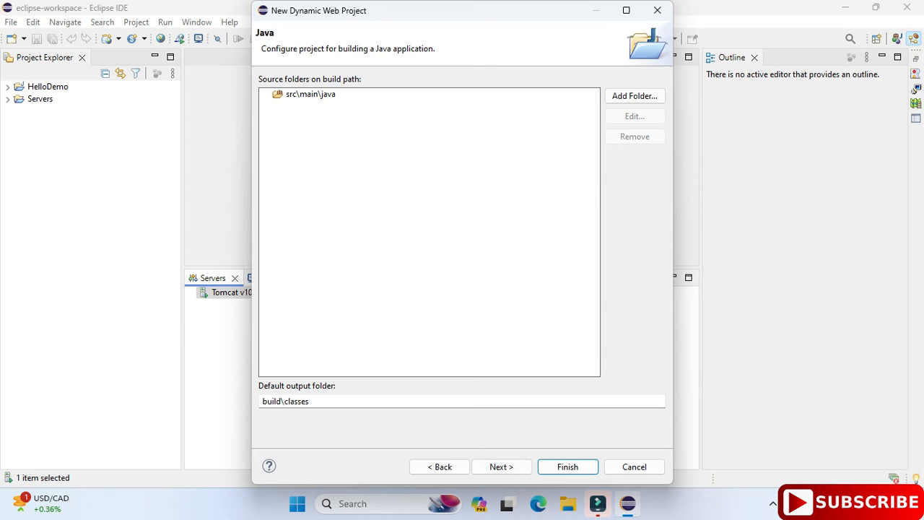
left_click(501, 466)
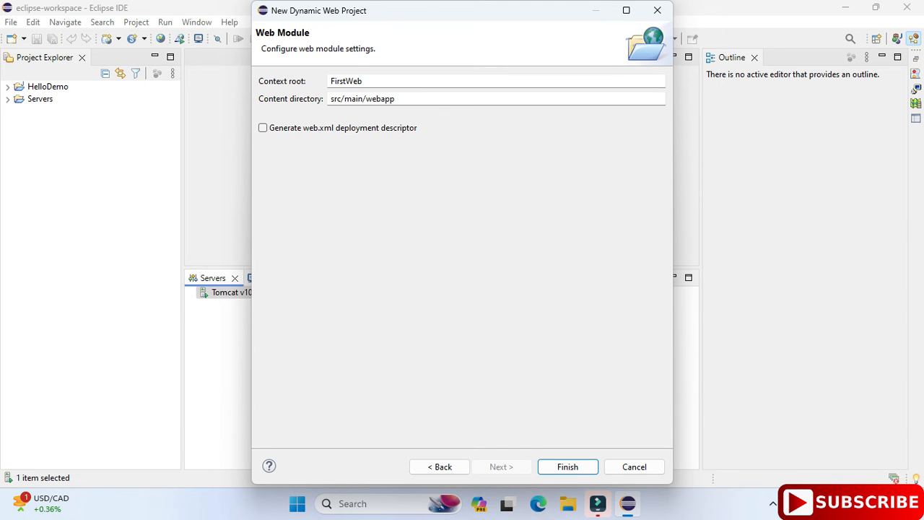
left_click(263, 127)
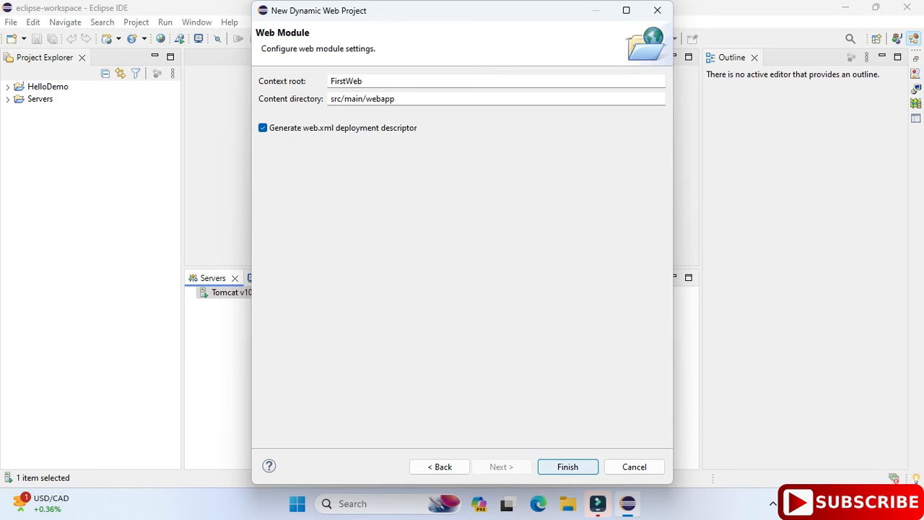
left_click(567, 466)
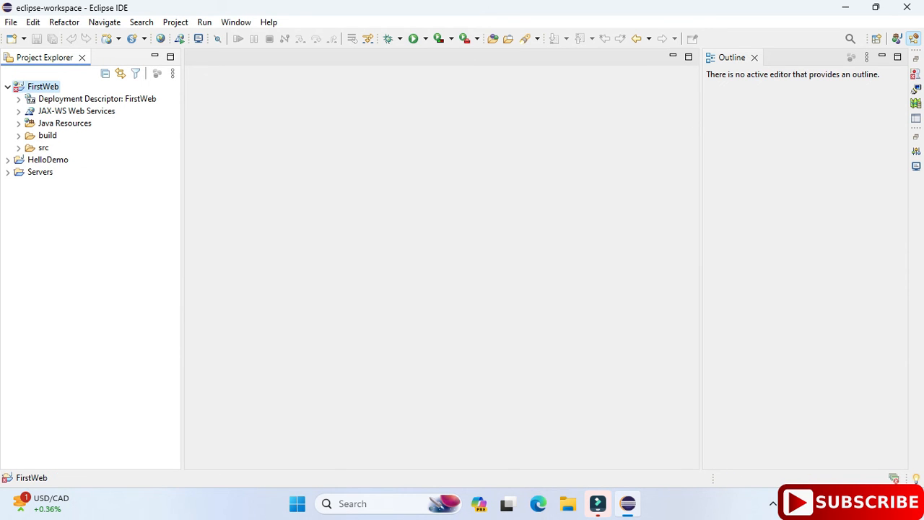
- Expand FirstWeb > src > main and start a new JSP file in the webapp folder
left_click(17, 123)
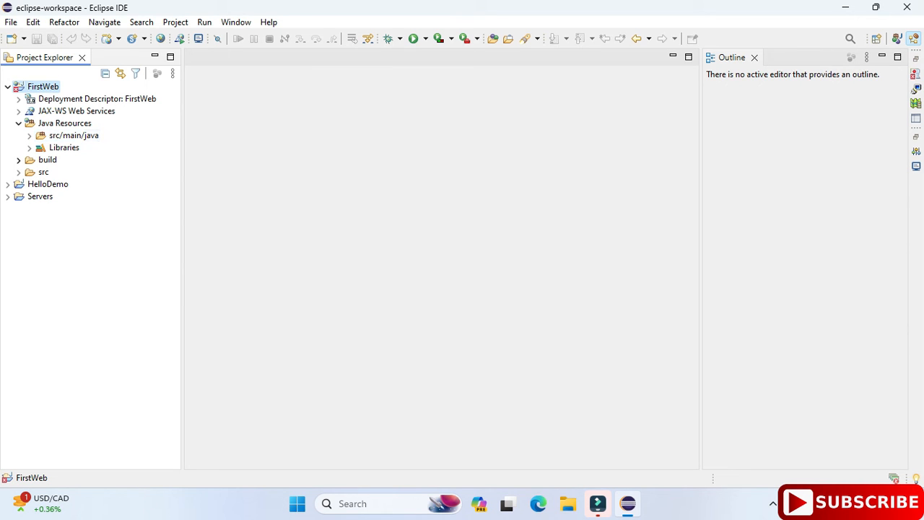
left_click(18, 172)
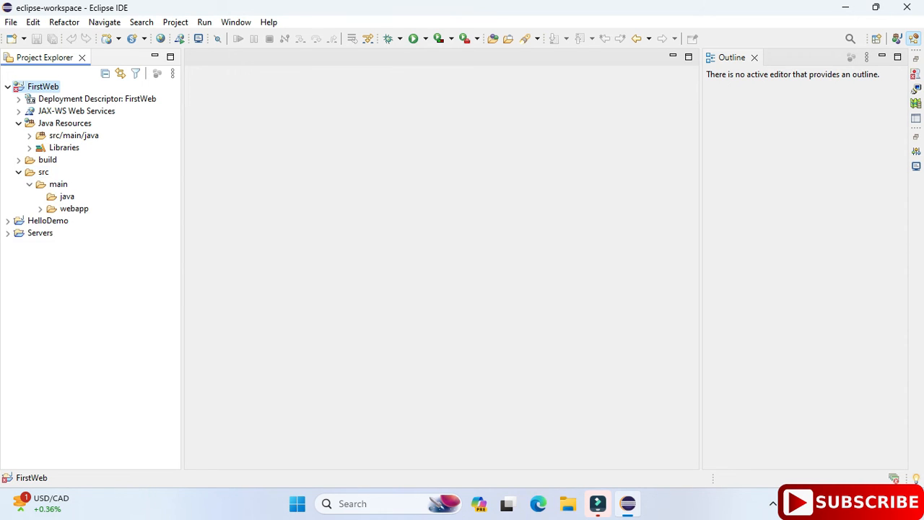
left_click(41, 208)
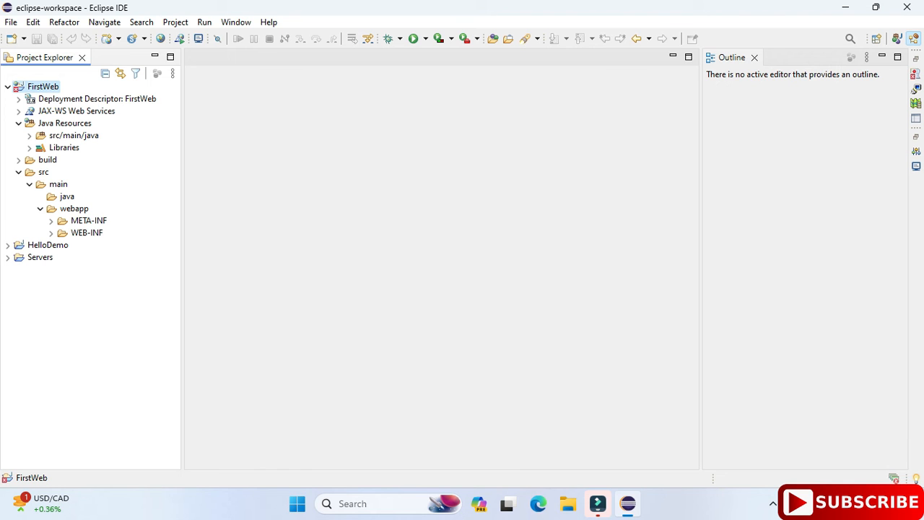
left_click(74, 208)
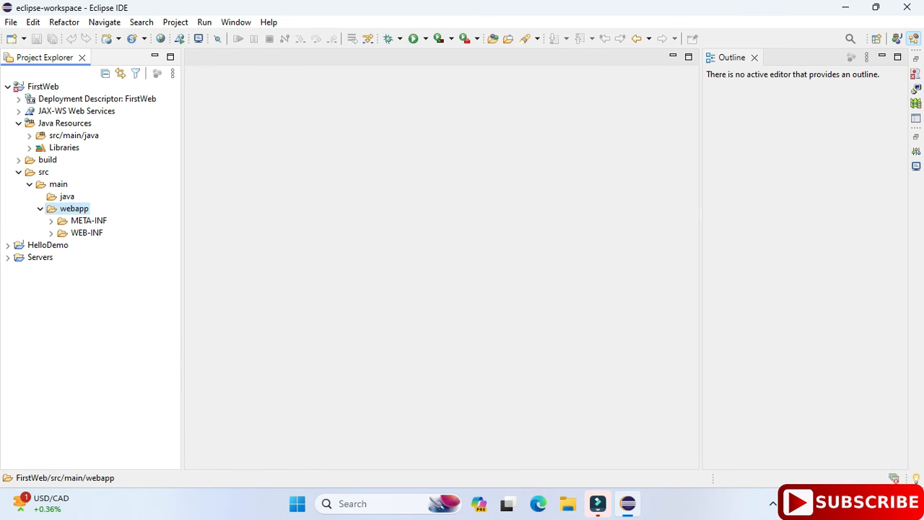
right_click(74, 208)
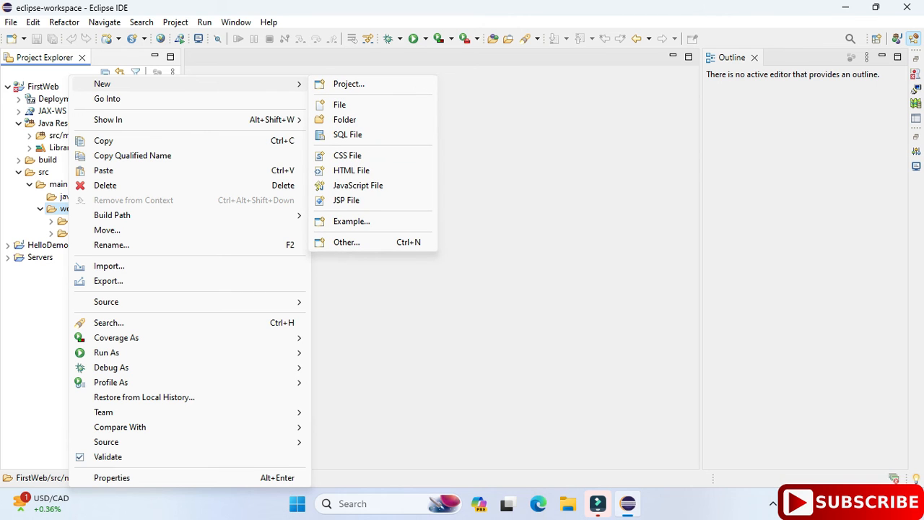
left_click(346, 199)
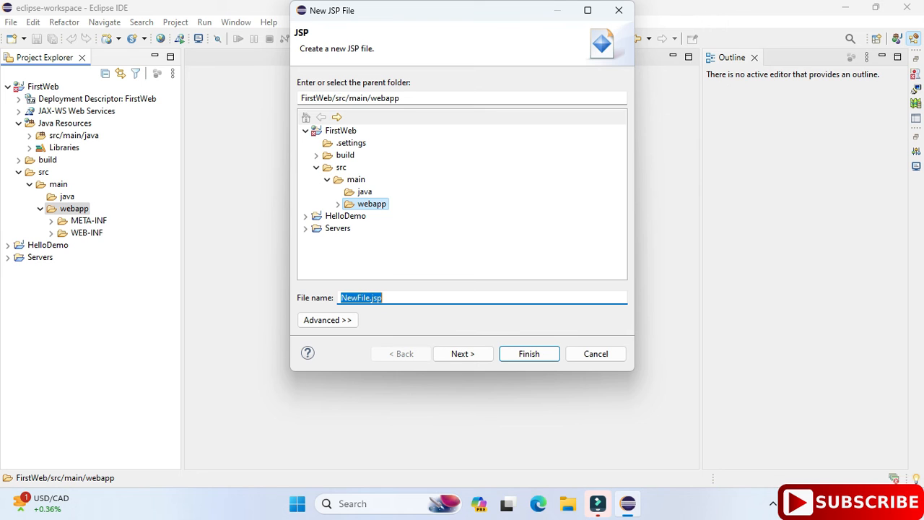
- Enter 'input' as the JSP file name, correcting a mistyped 'inout'
type("inout")
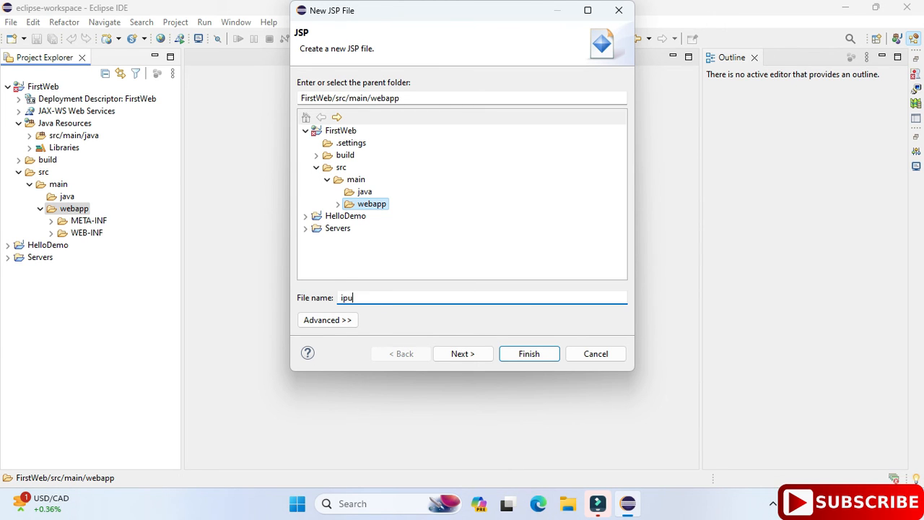
key("BackSpace")
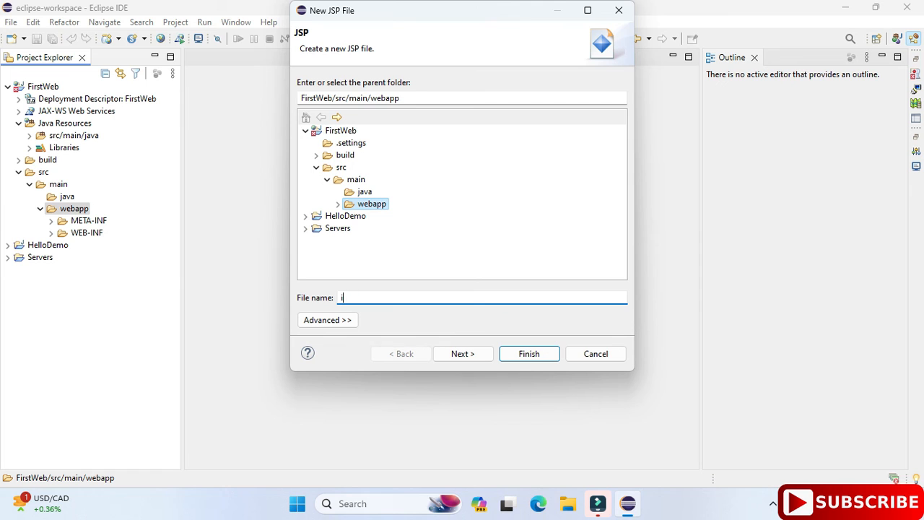
type("nput")
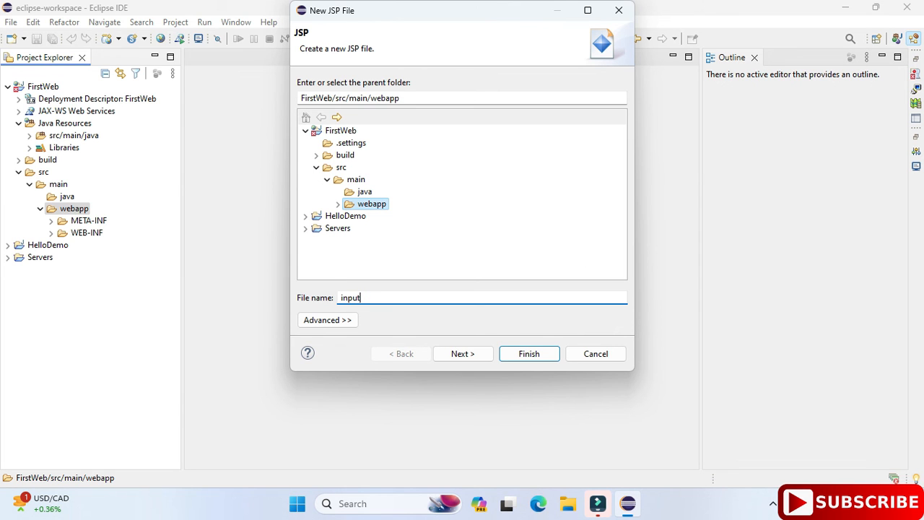
- Finish creating input.jsp with title Welcome and body heading '<h1>Thanks for watching!!</h1>', then save it
left_click(528, 352)
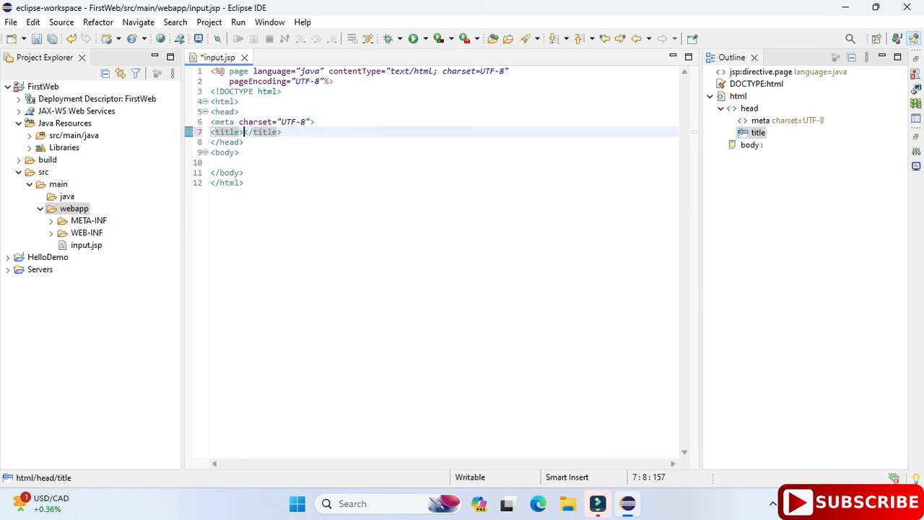
type("Welcome")
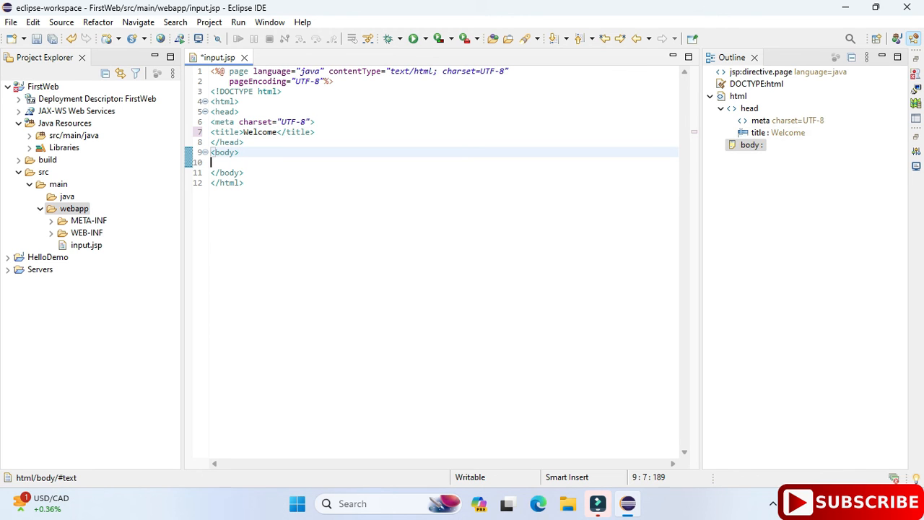
type("<h1></h1>")
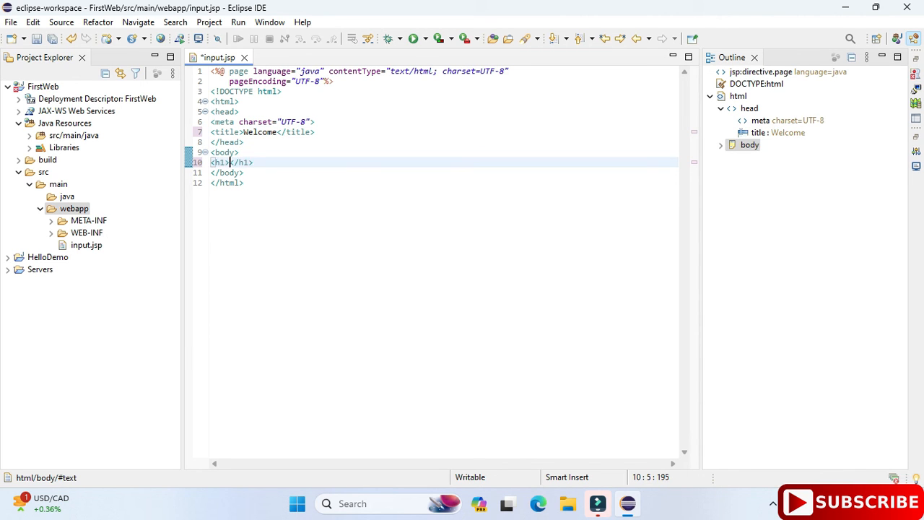
type("Thanks for w")
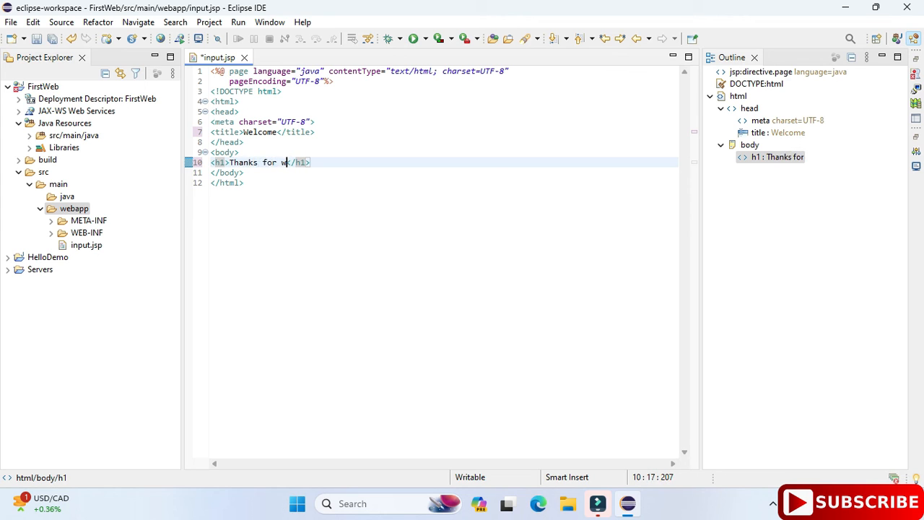
type("atching")
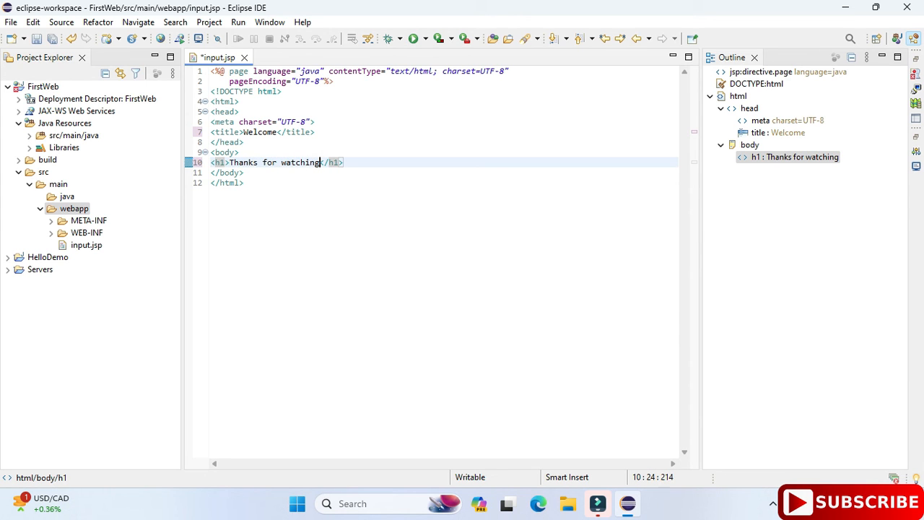
type("!!")
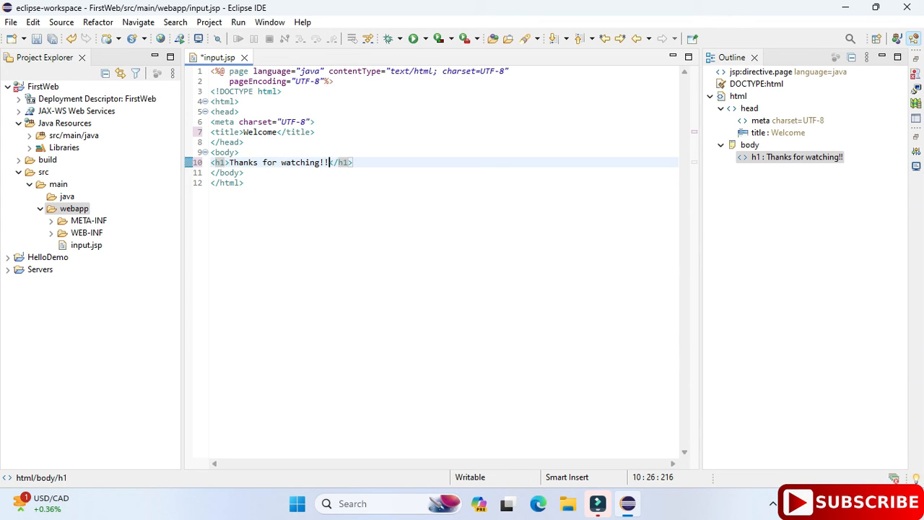
key("ctrl+s")
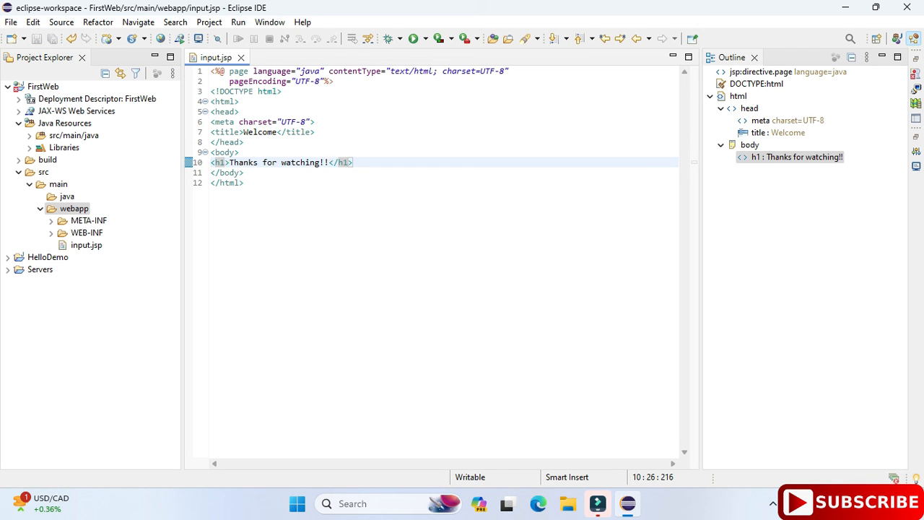
- Run input.jsp via Run As > Run on Server on Tomcat v10.1, confirming the server restart
right_click(329, 161)
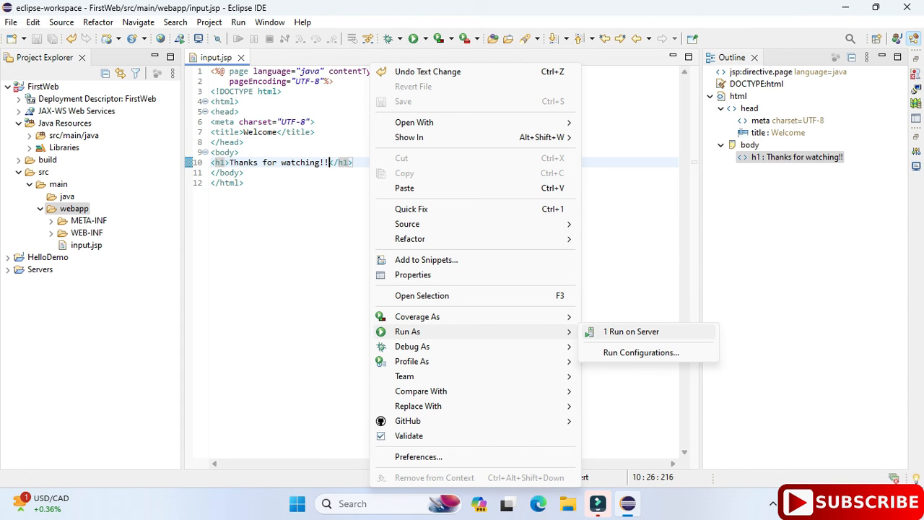
left_click(629, 330)
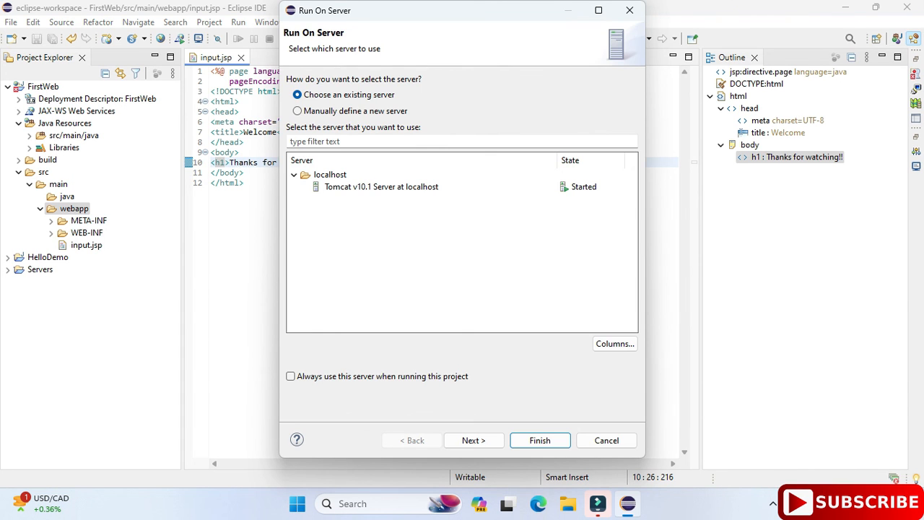
left_click(382, 187)
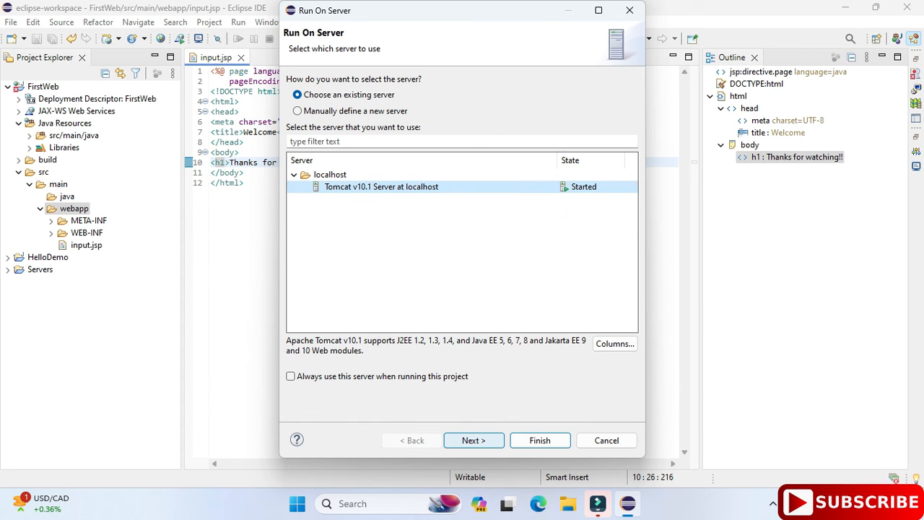
left_click(473, 440)
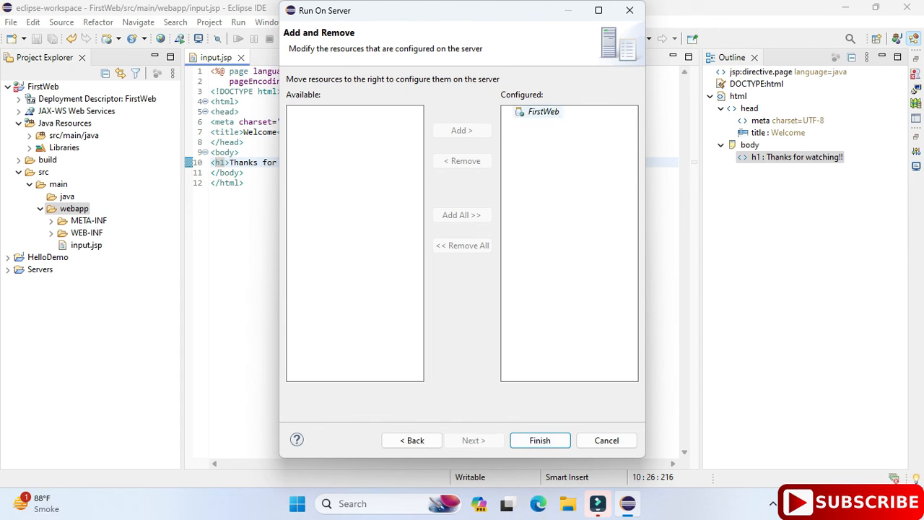
left_click(540, 441)
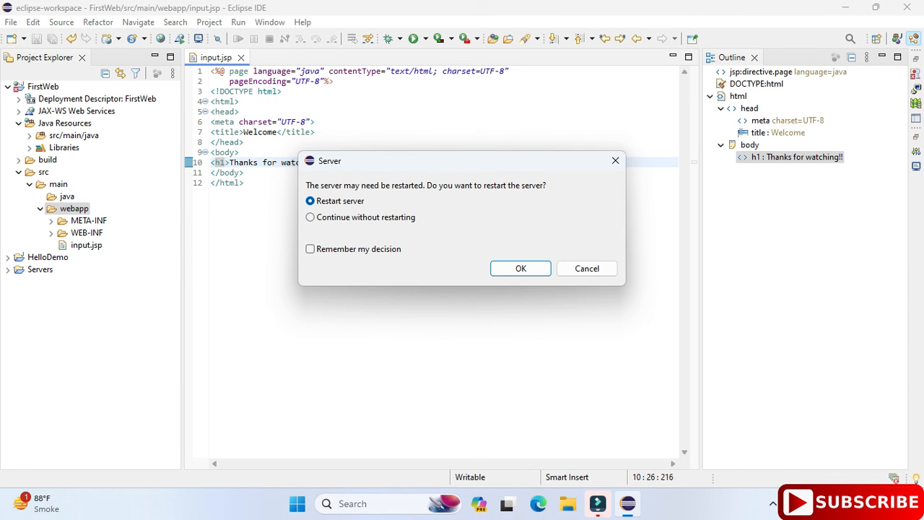
left_click(519, 267)
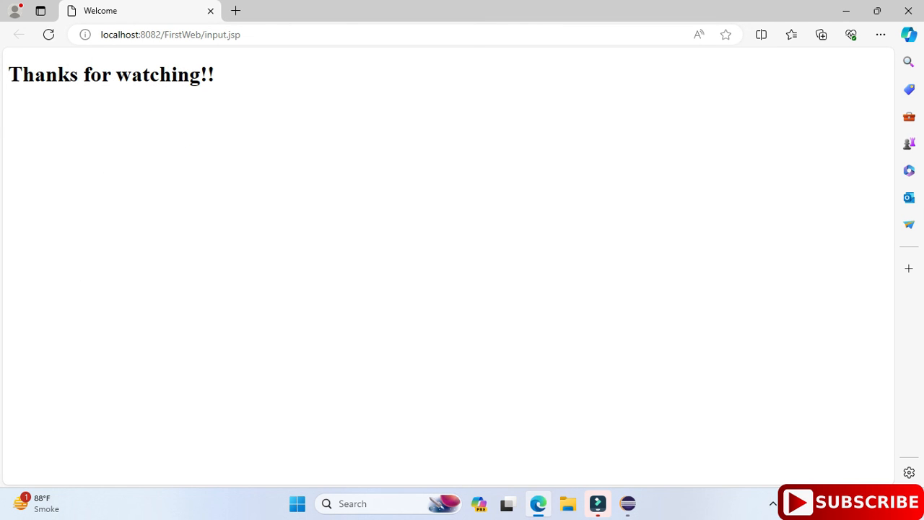
- Check the served page's address, close the Edge window, and collapse Deployment Descriptor in Eclipse
left_click(170, 34)
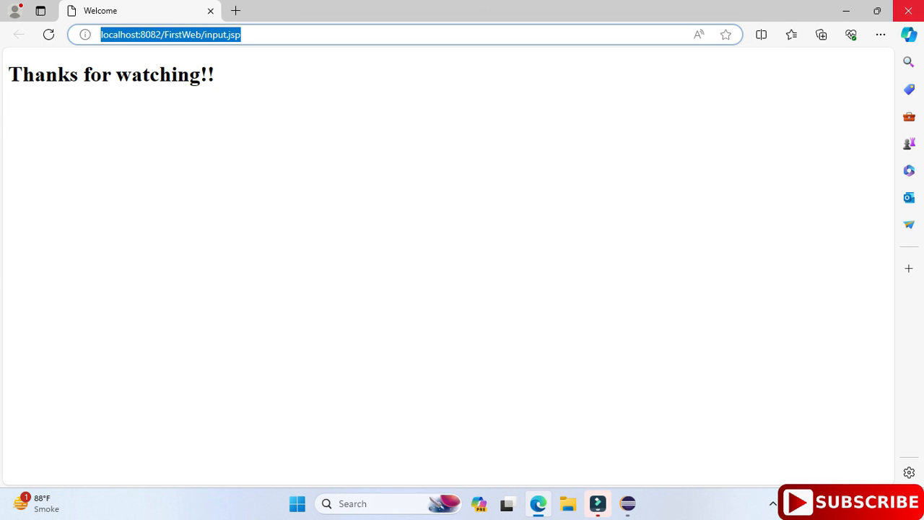
left_click(598, 502)
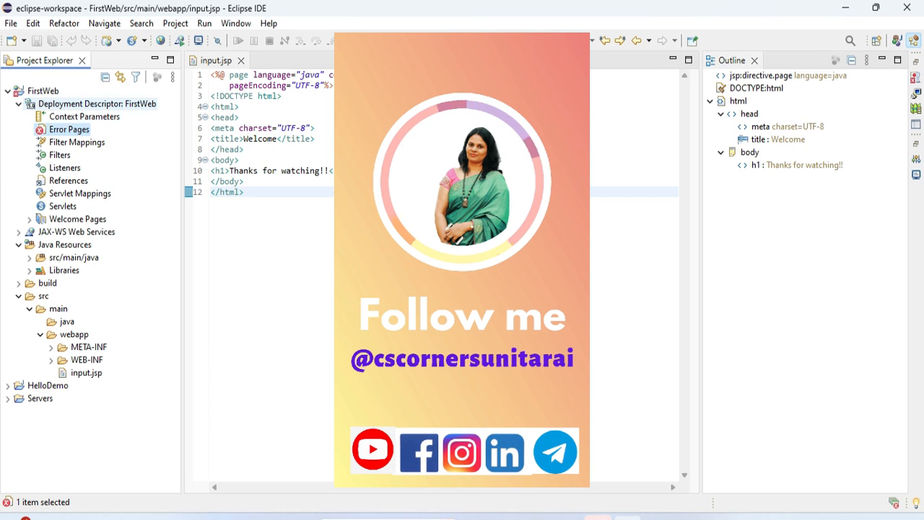
left_click(32, 104)
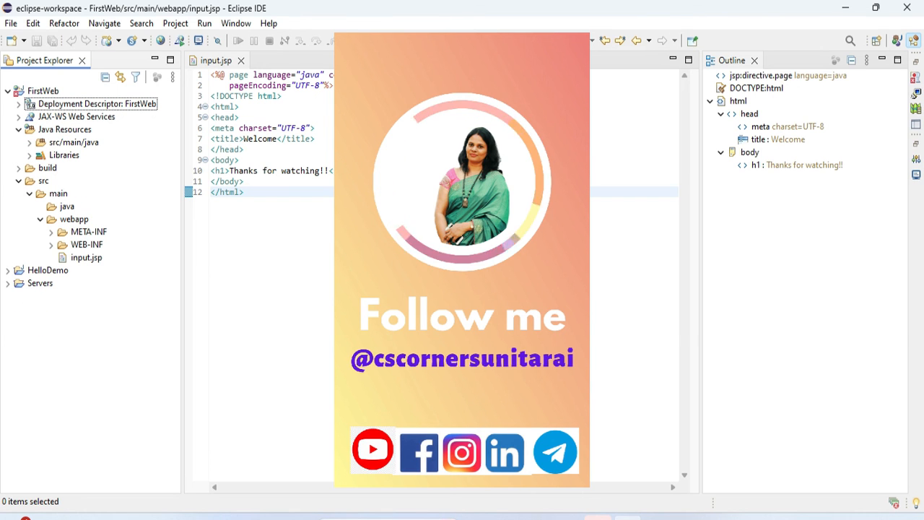